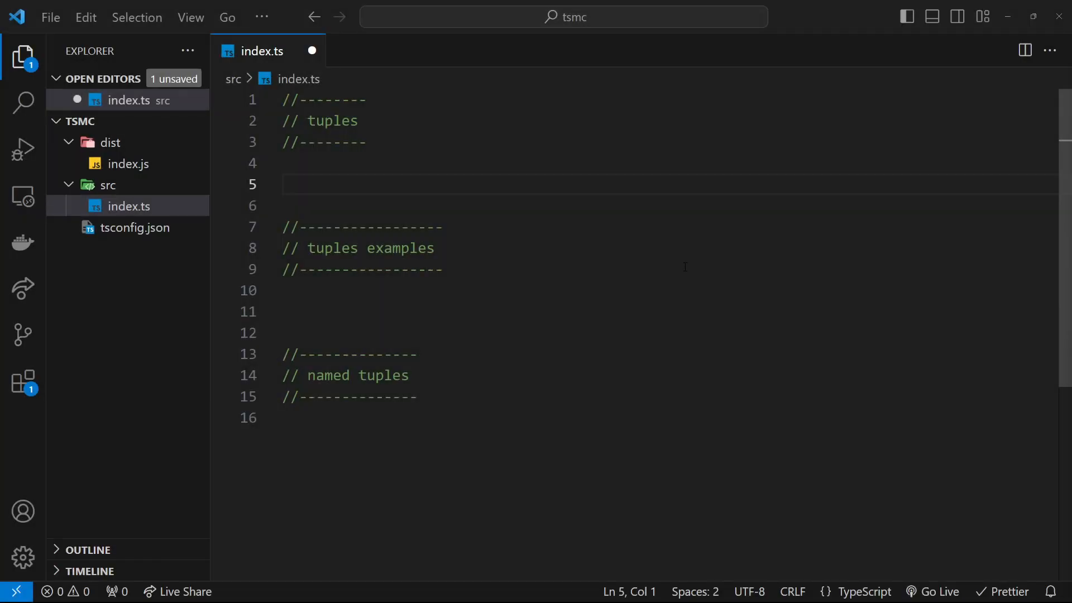
- Declare person on line 5 with the tuple type [string, number, boolean]
double_click(332, 120)
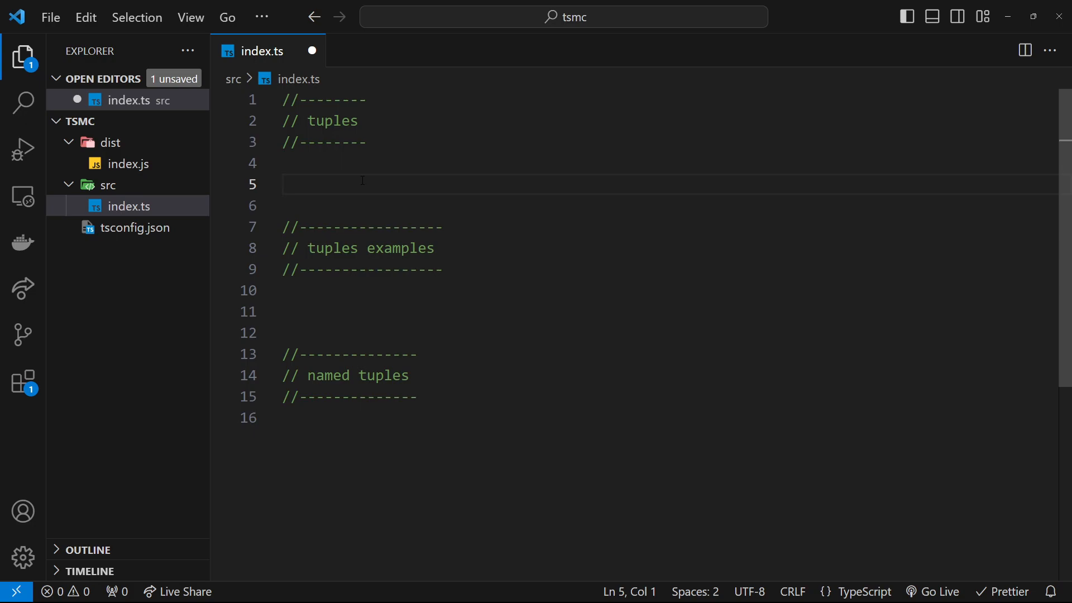
type("let person")
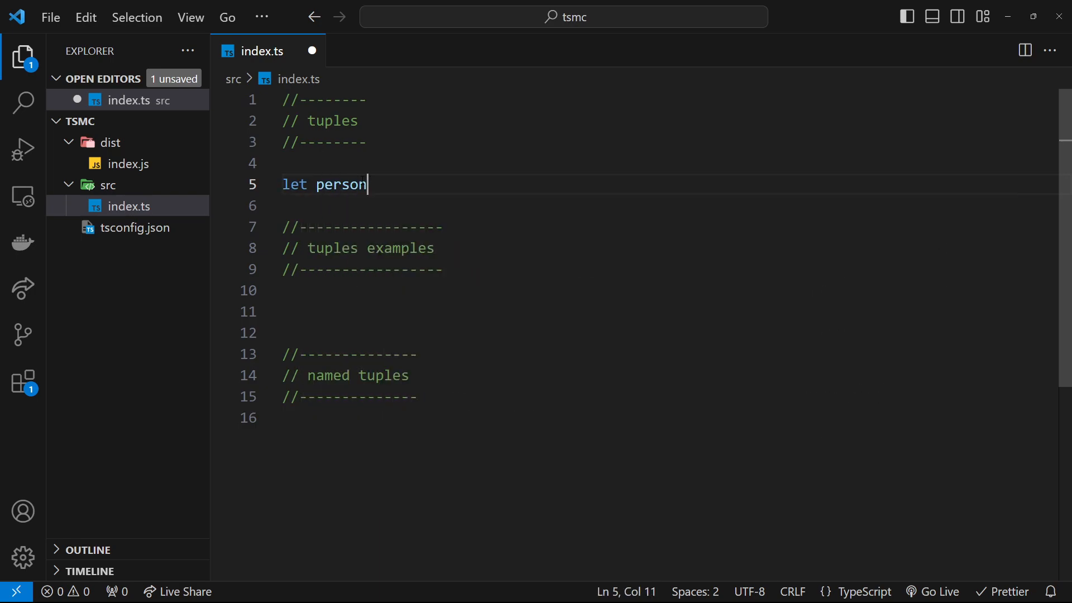
type(":")
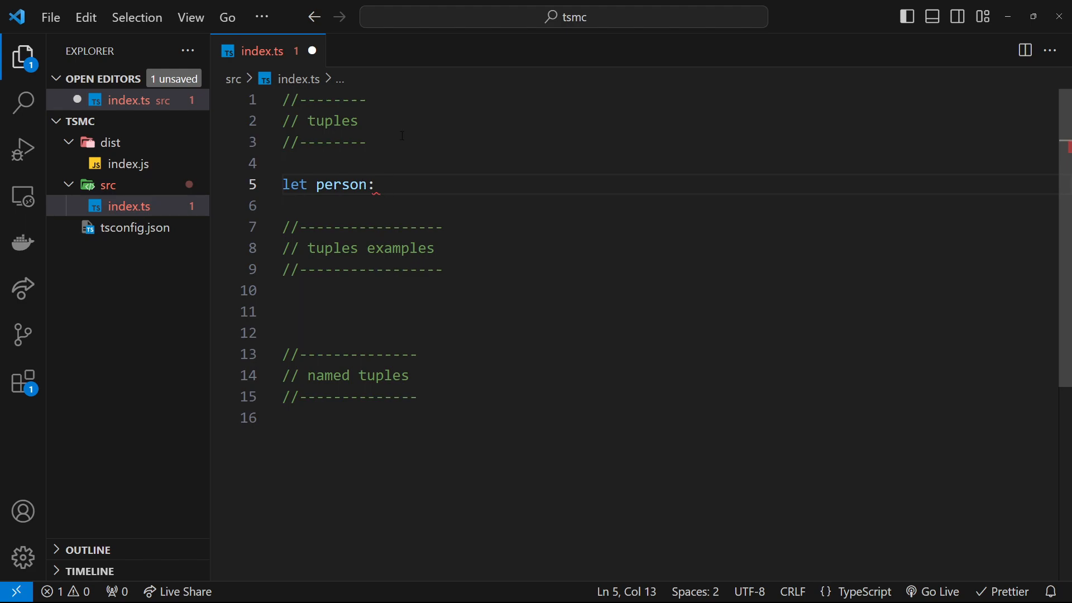
type("[]")
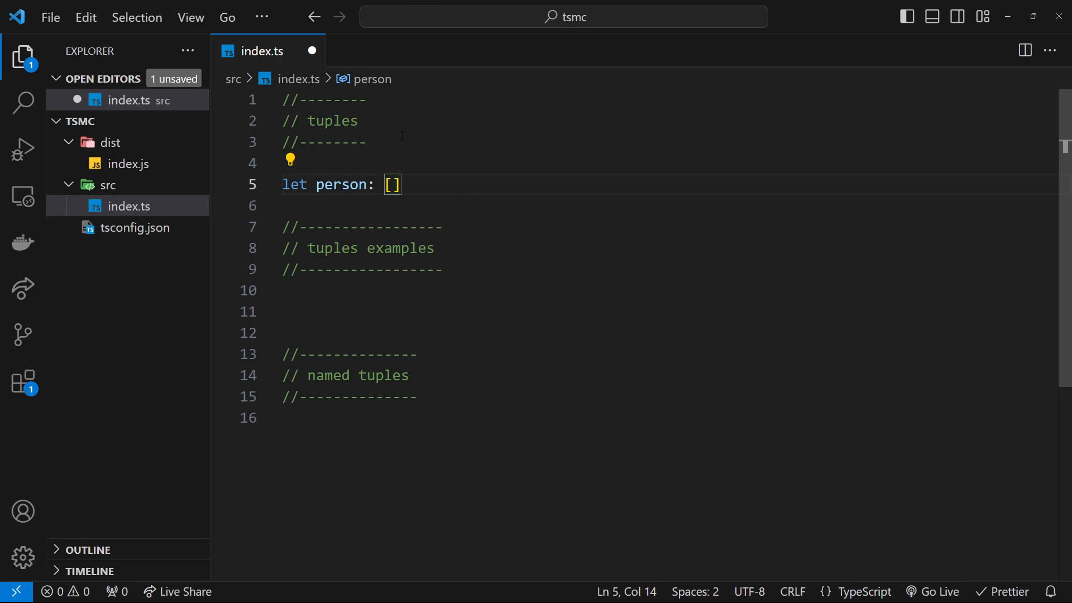
type("string,")
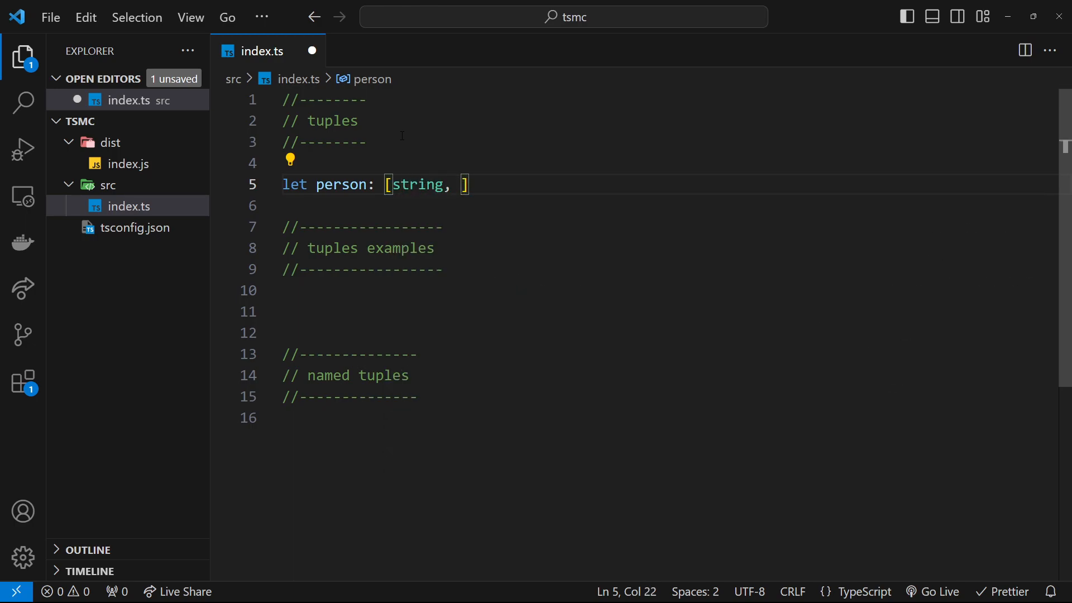
type("number,")
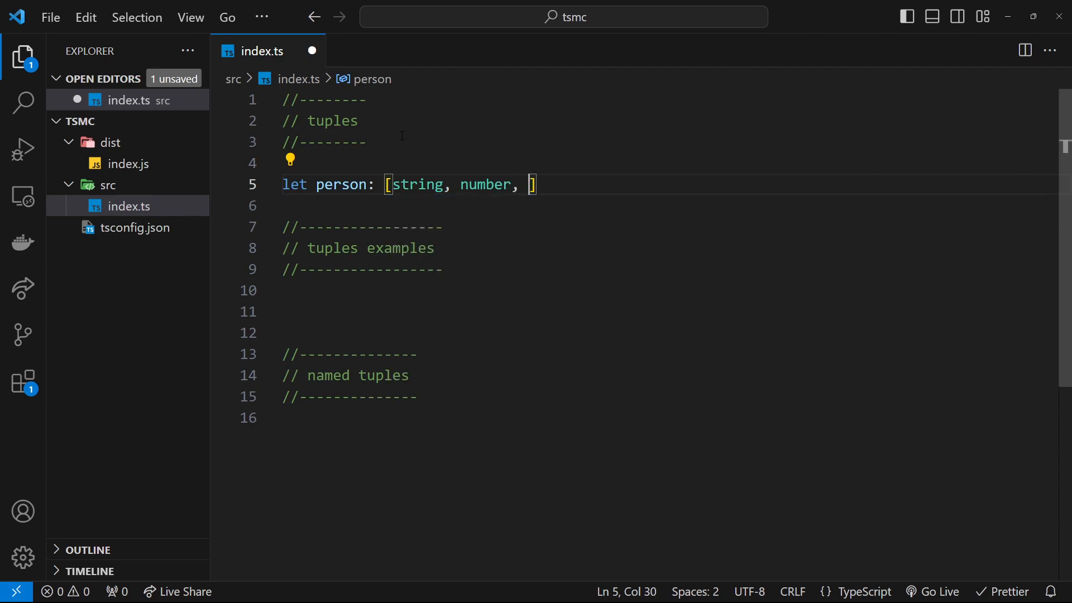
type("bollean")
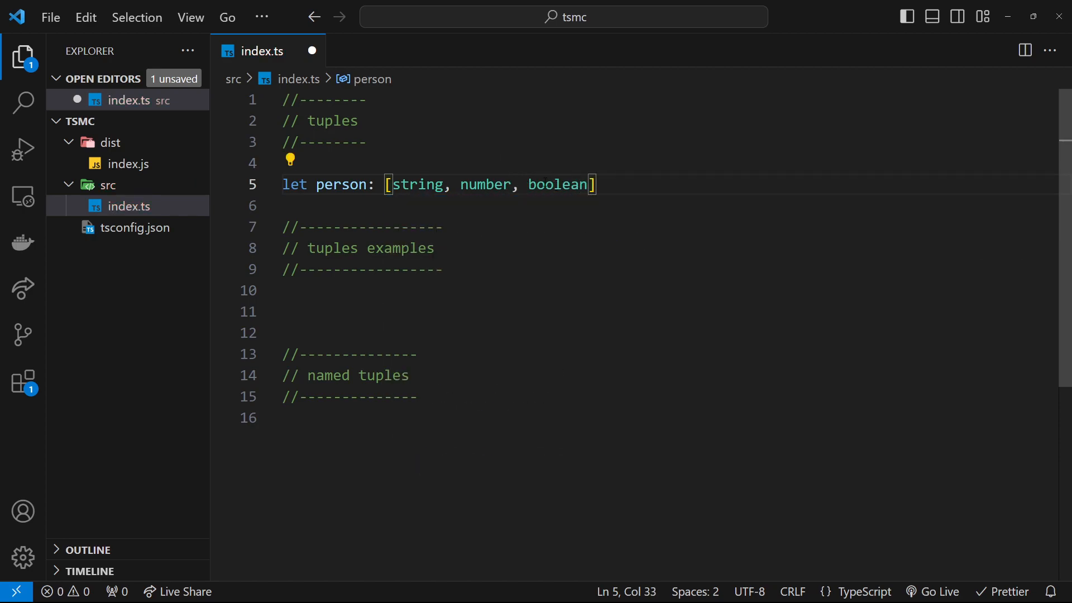
left_click_drag(384, 184, 594, 184)
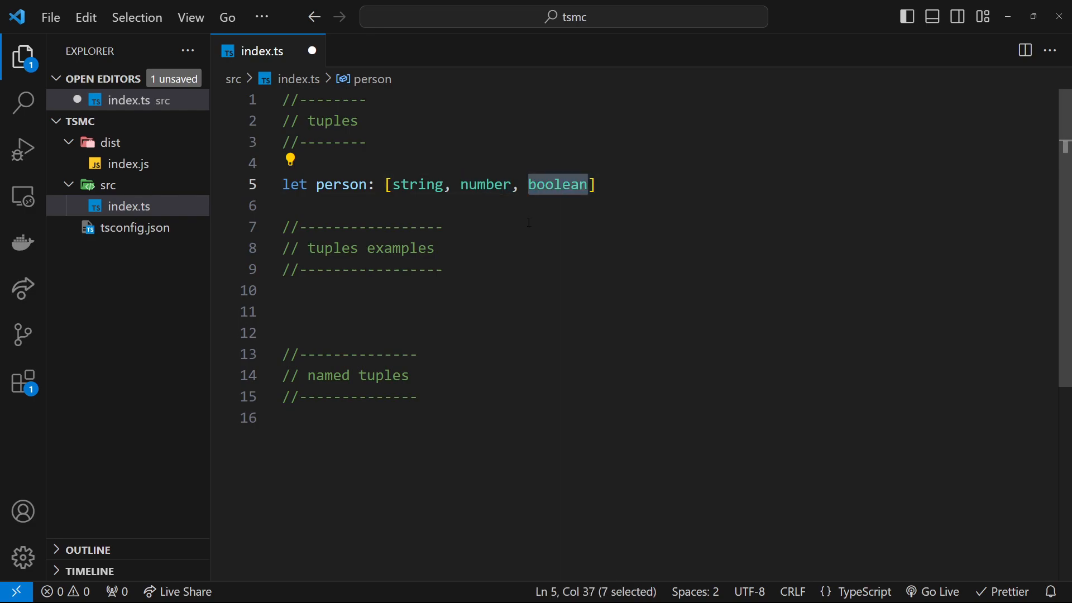
- Assign person the values 'mario', 30, true
type("=")
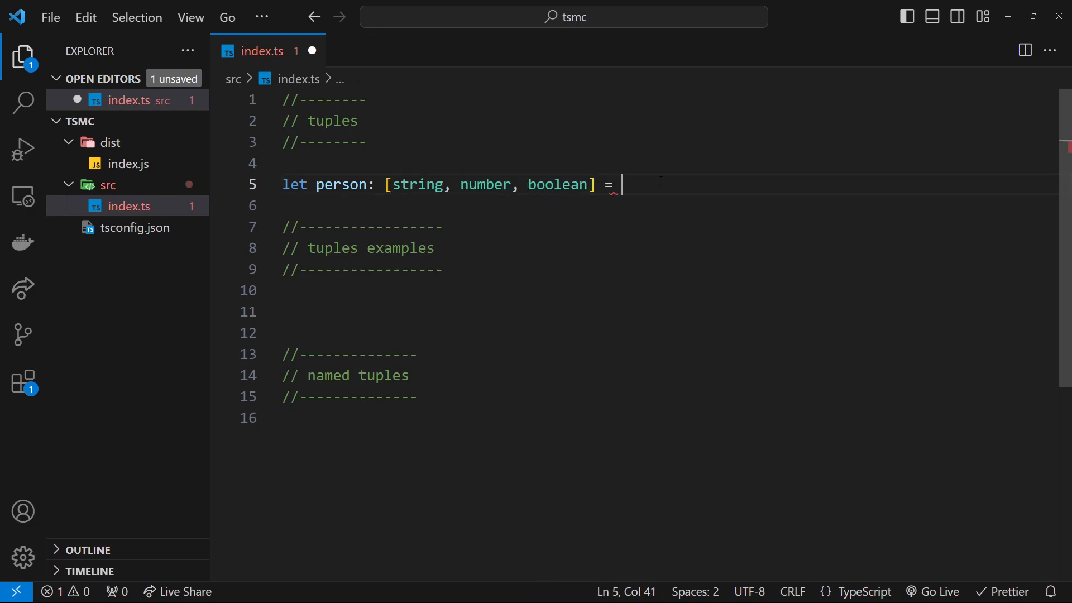
type("[]")
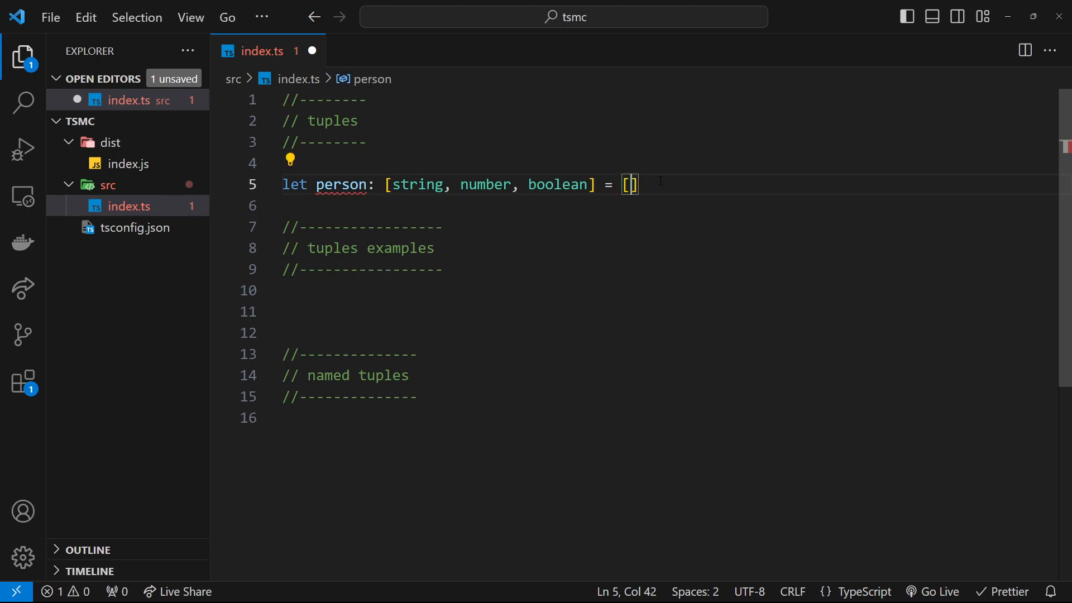
type("''")
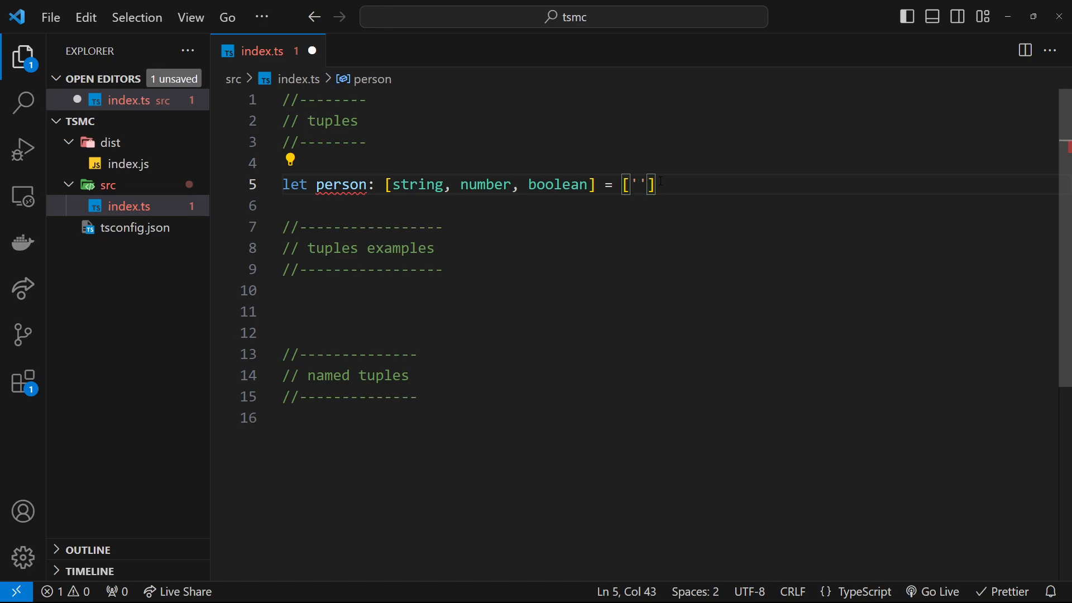
type("mario")
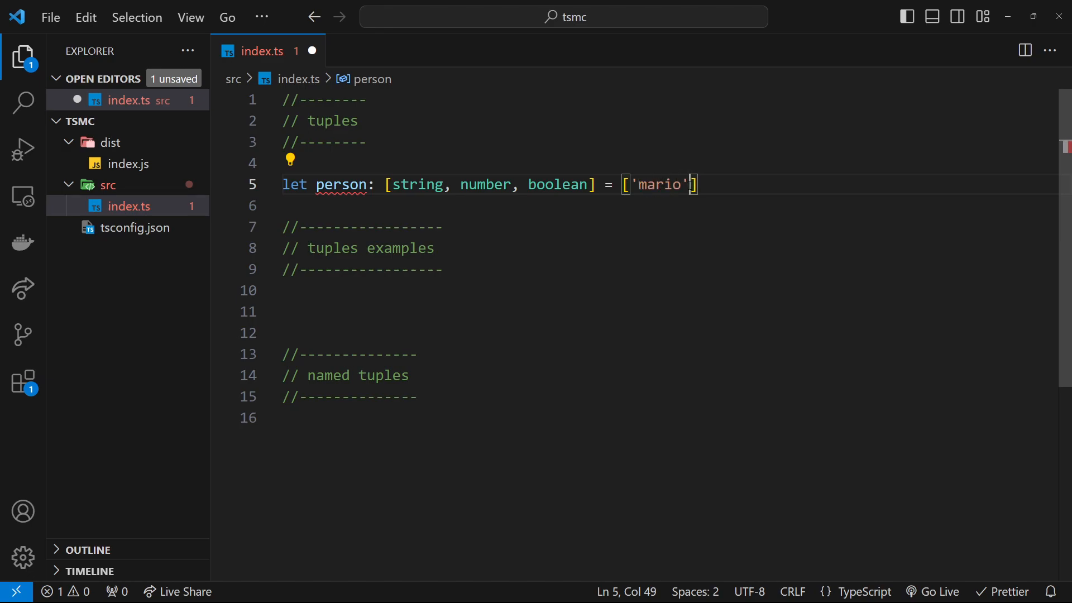
type(", 30")
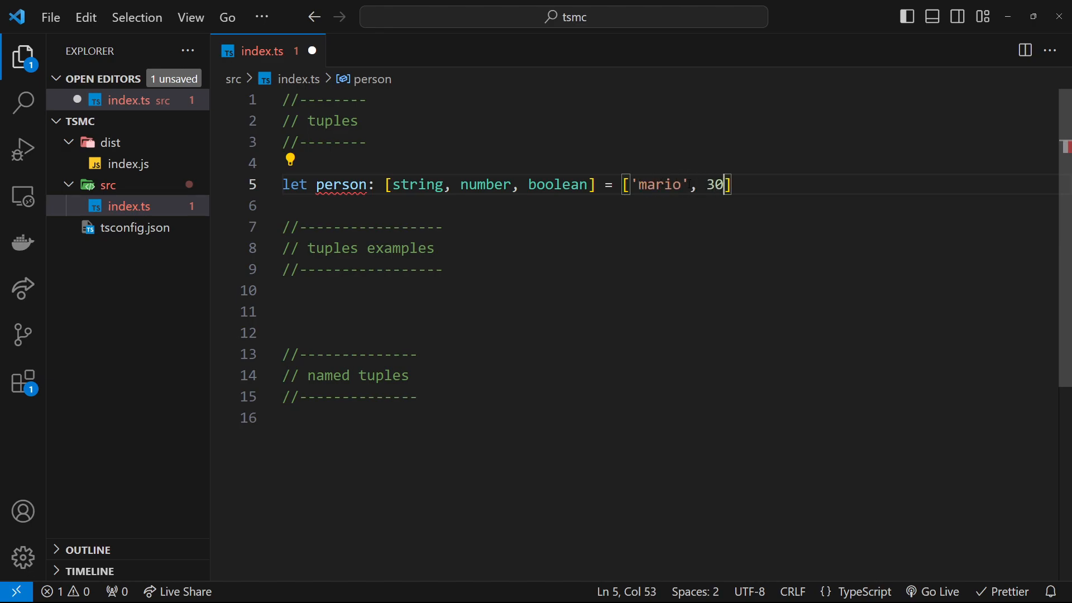
type(", true")
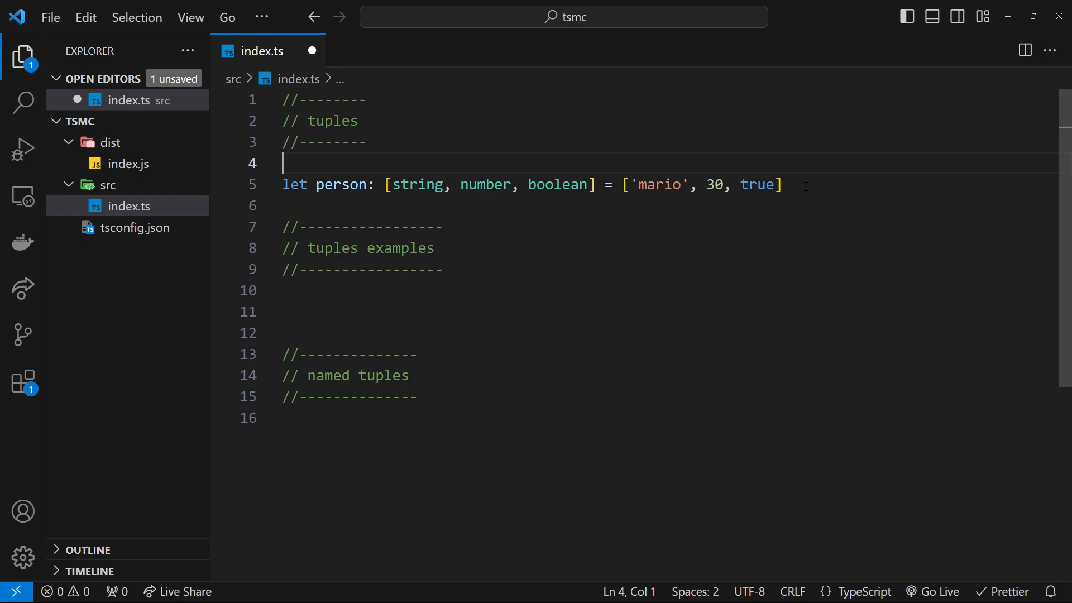
- Replace 'mario' with false to show the type error, then restore 'mario'
double_click(756, 185)
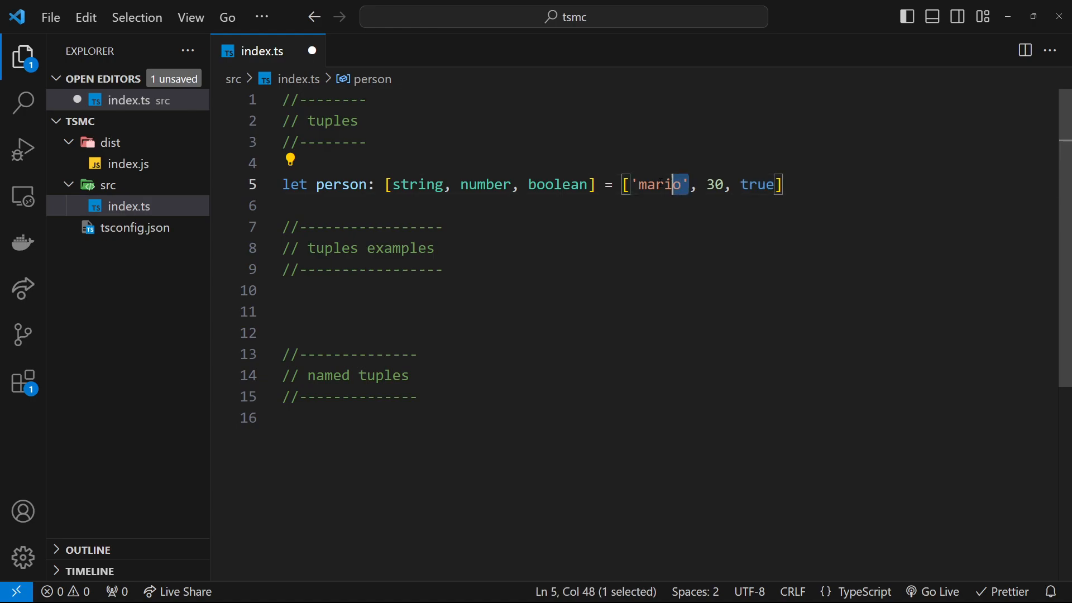
type("false")
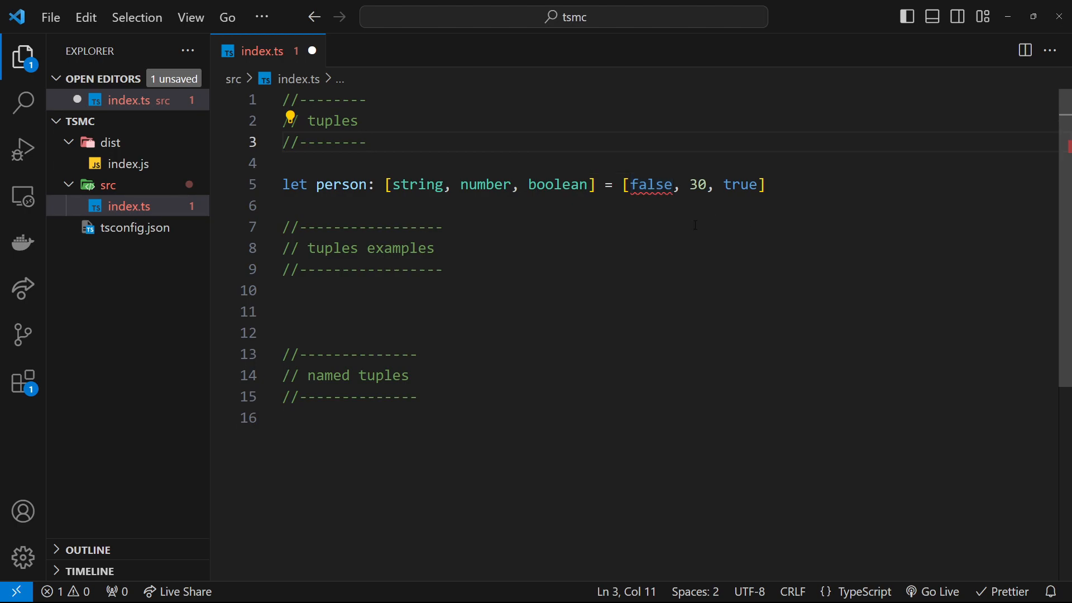
double_click(414, 185)
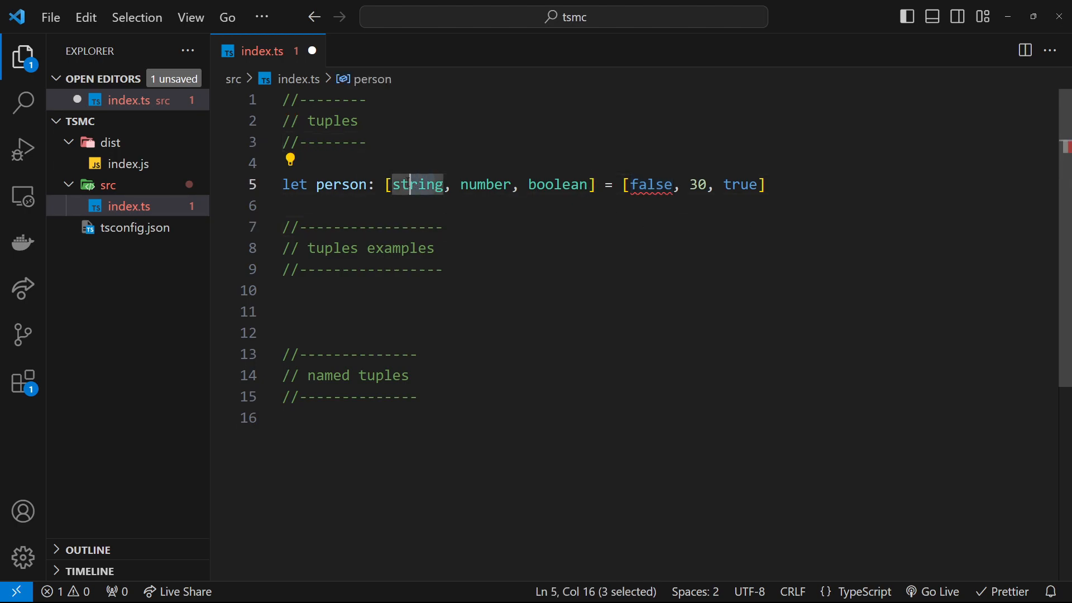
type("'mario'")
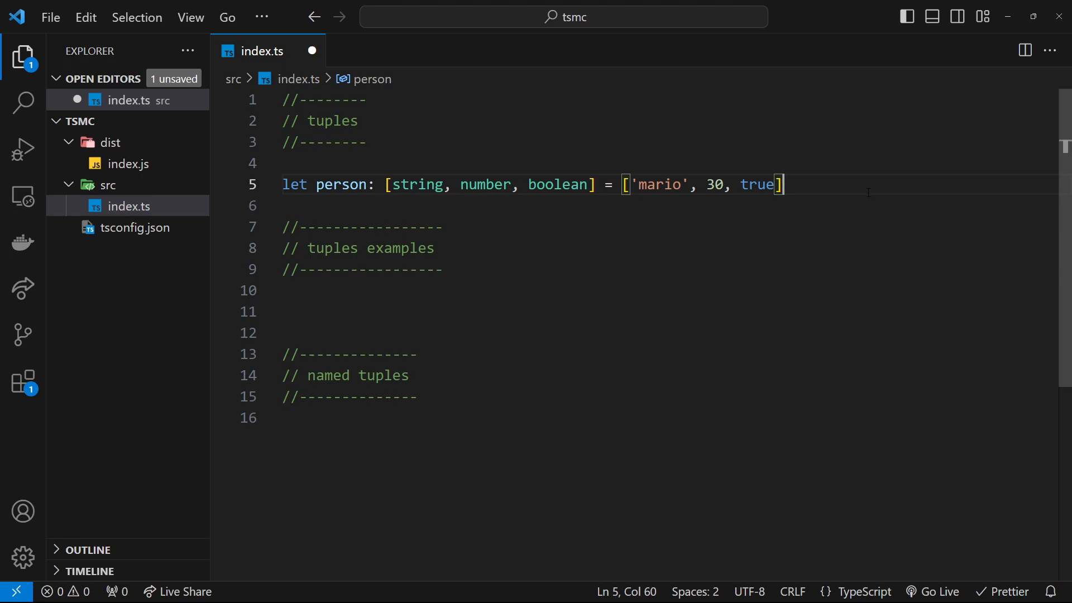
left_click_drag(384, 185, 784, 185)
type("let h")
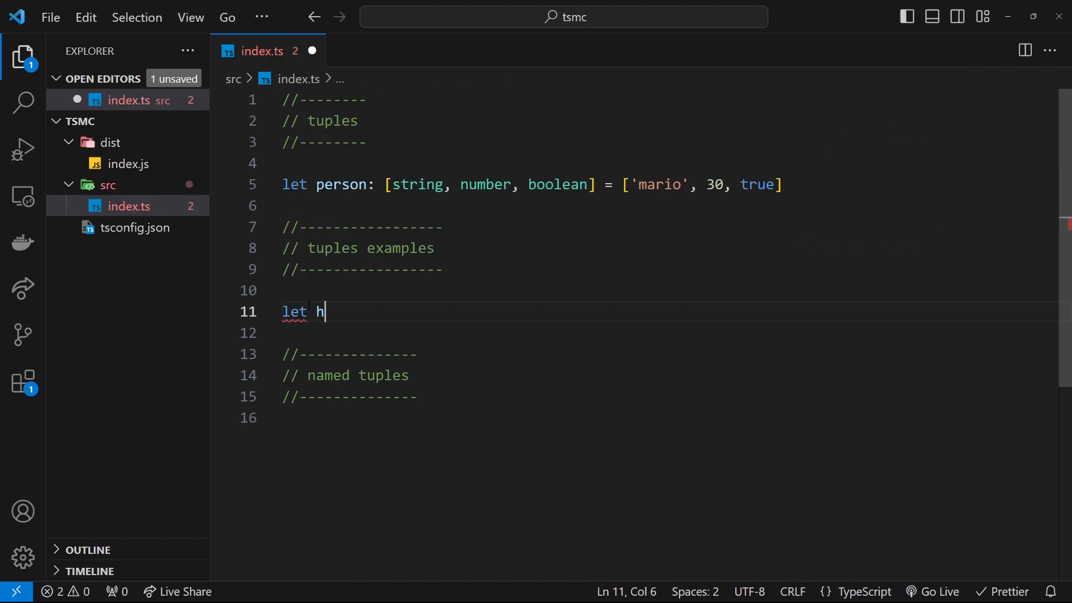
- Type the hsla declaration with tuple type [number, string, string, number]
type("sla")
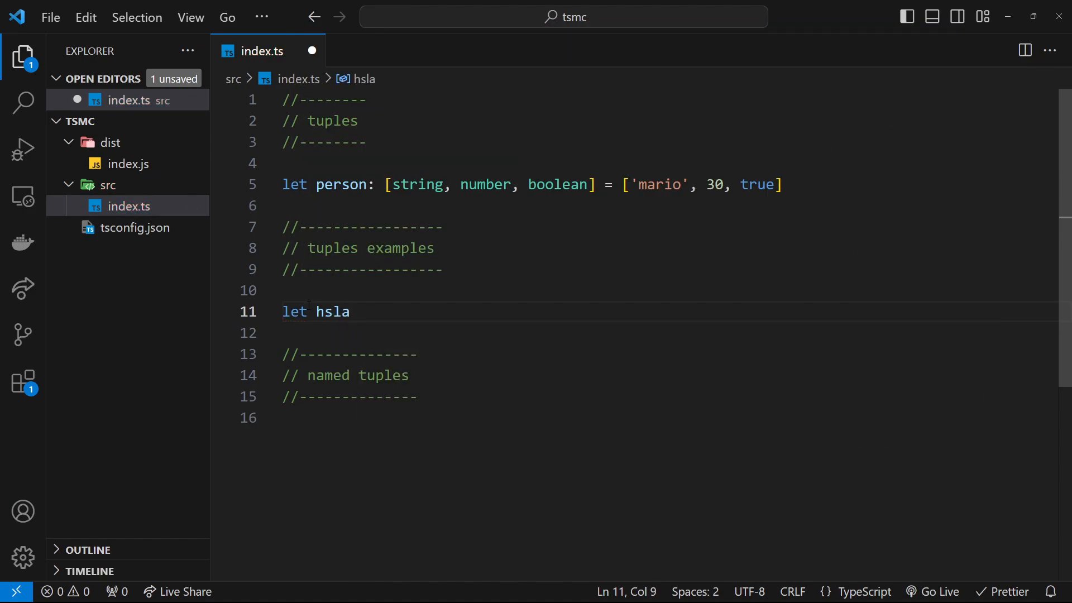
type(": []")
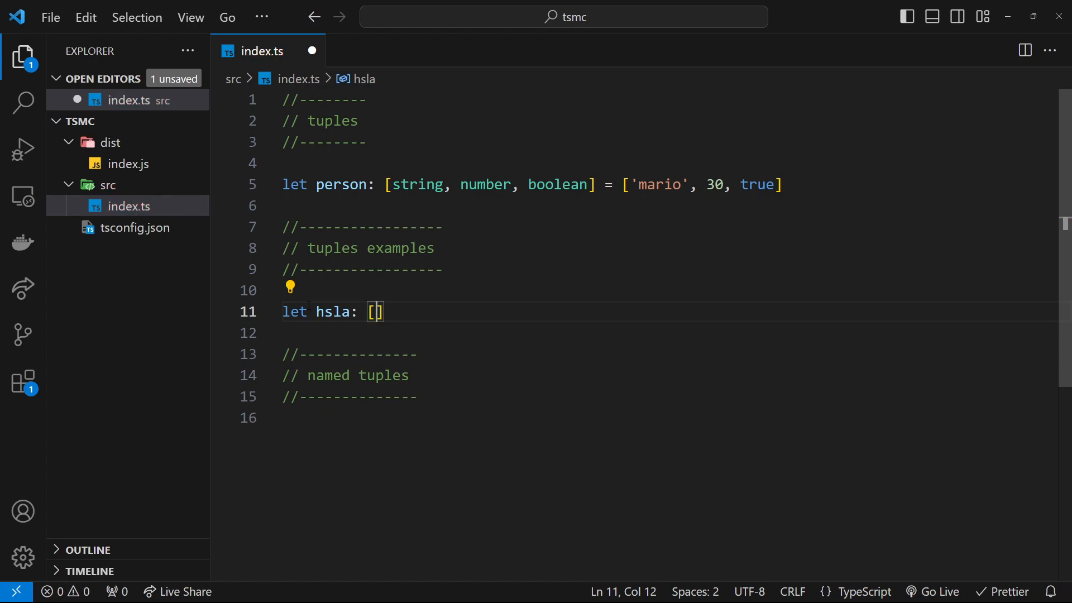
type("number,")
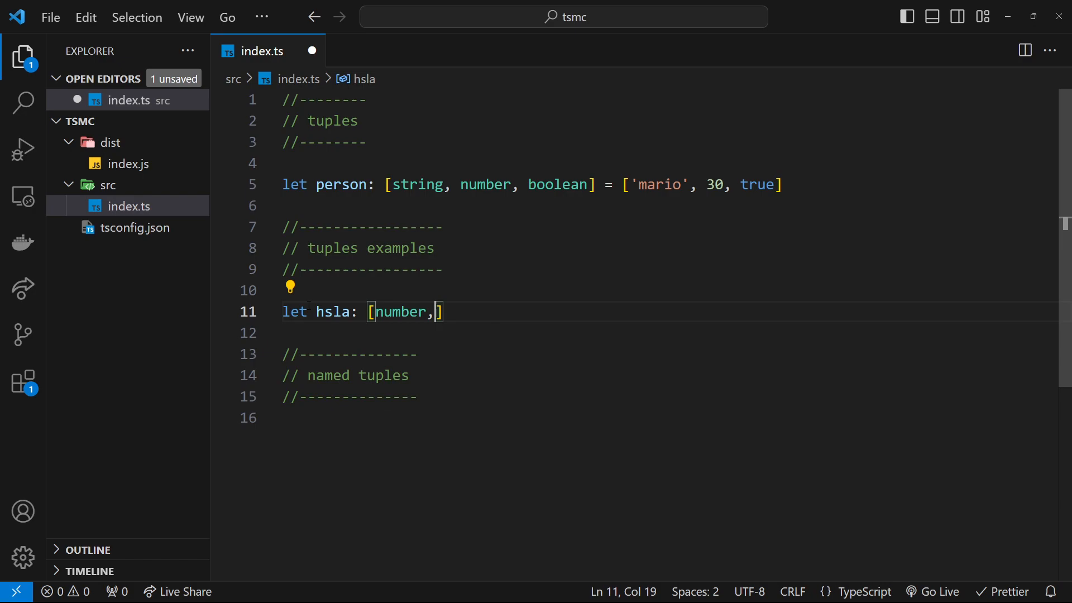
type("string, s")
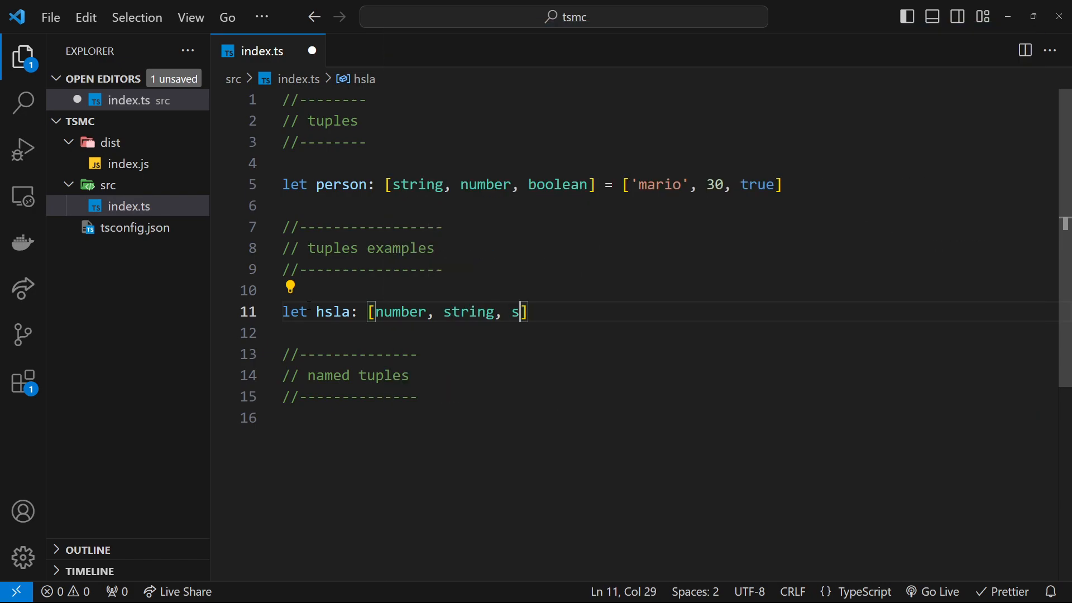
type("tring, nu")
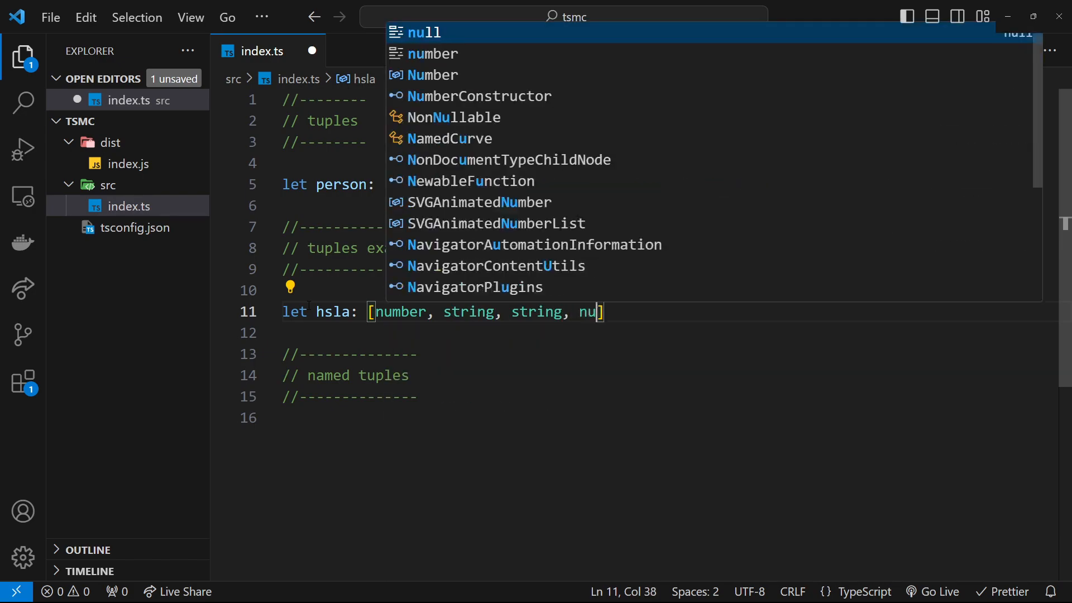
type("mber")
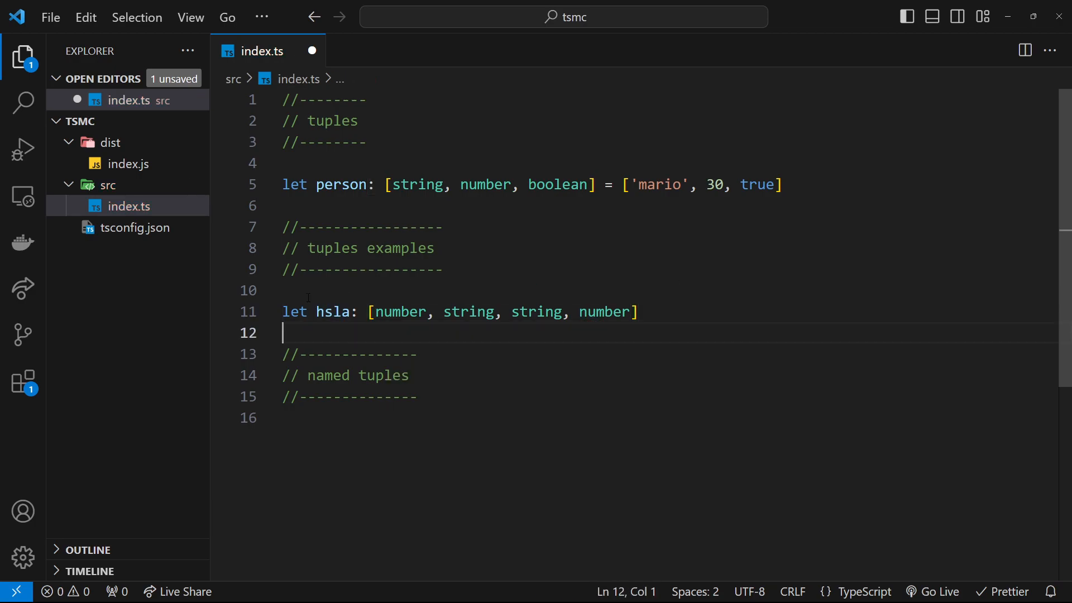
- Highlight the hsla name, its whole tuple type and the second string element
double_click(332, 312)
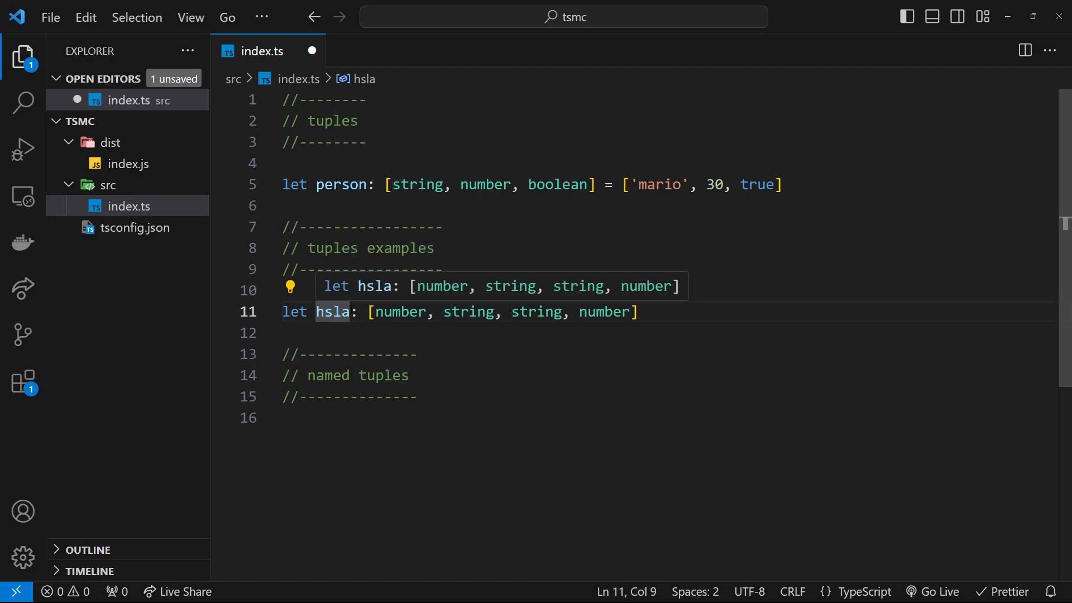
double_click(333, 312)
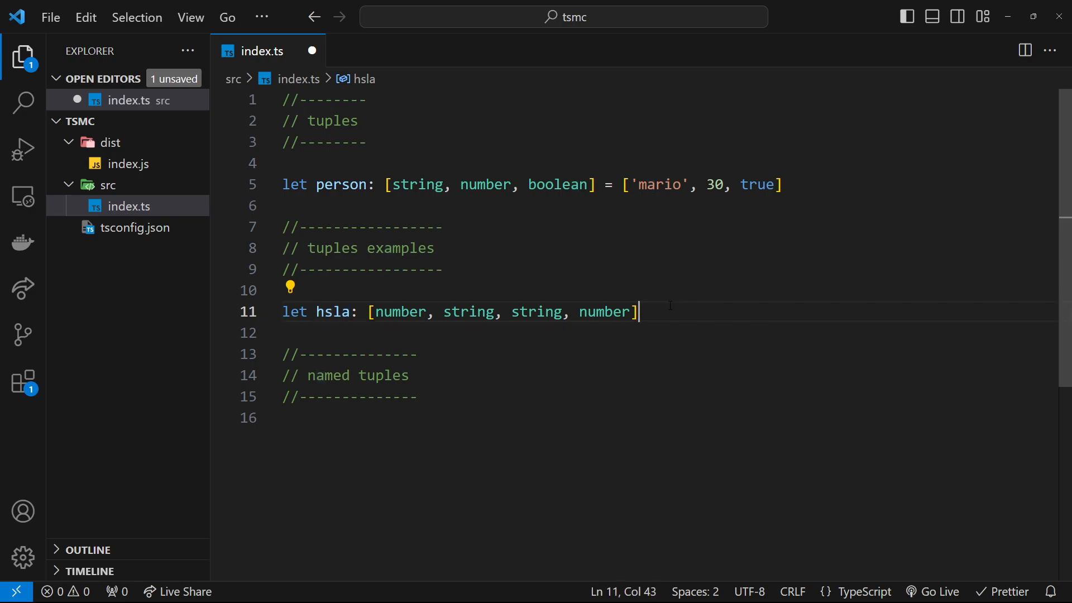
left_click_drag(640, 311, 359, 311)
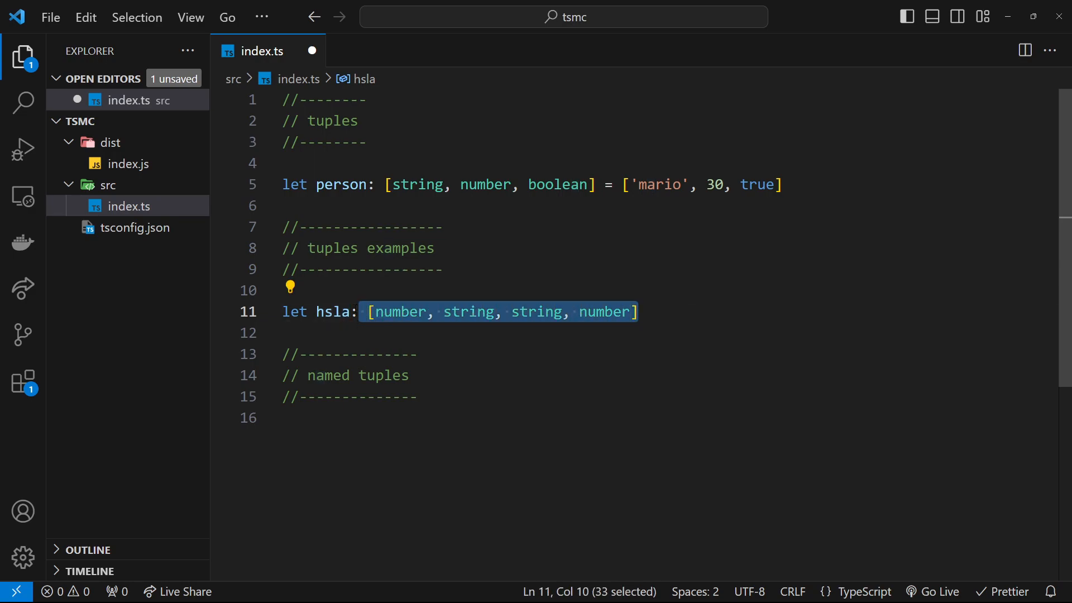
double_click(332, 311)
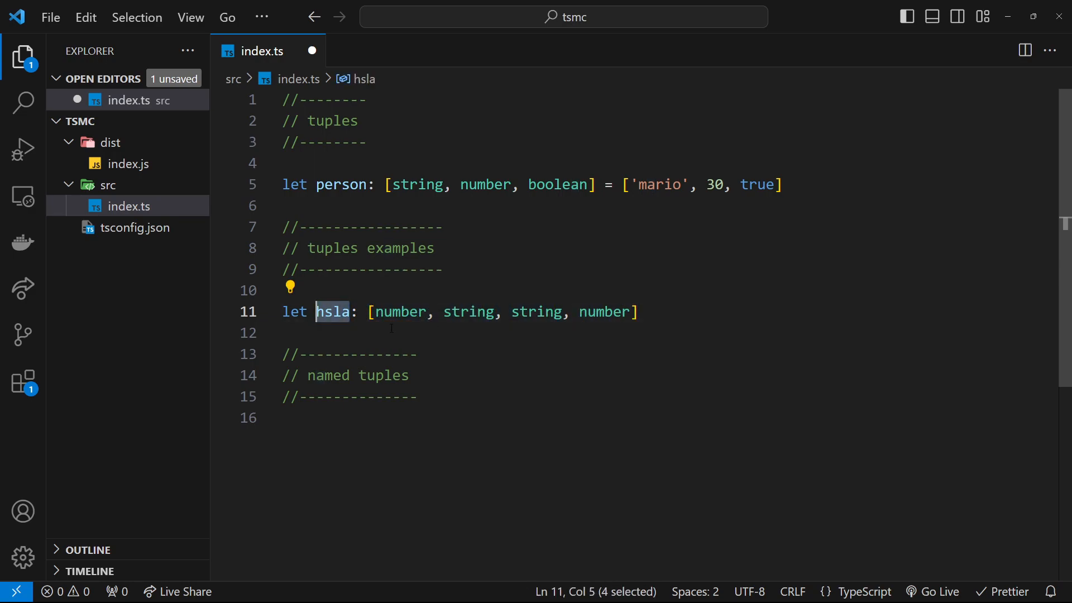
double_click(401, 312)
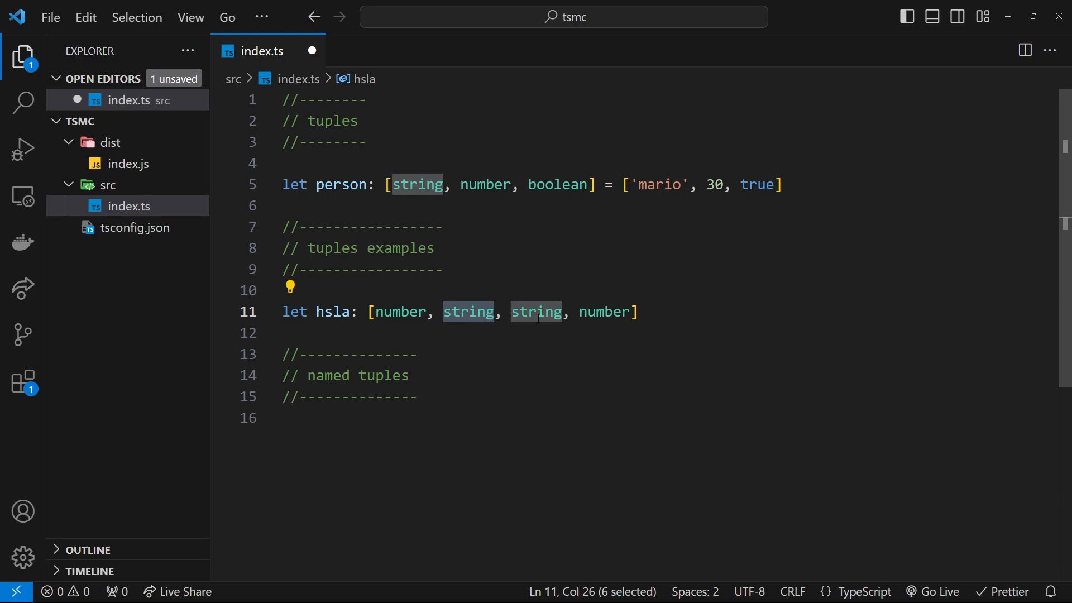
left_click(557, 312)
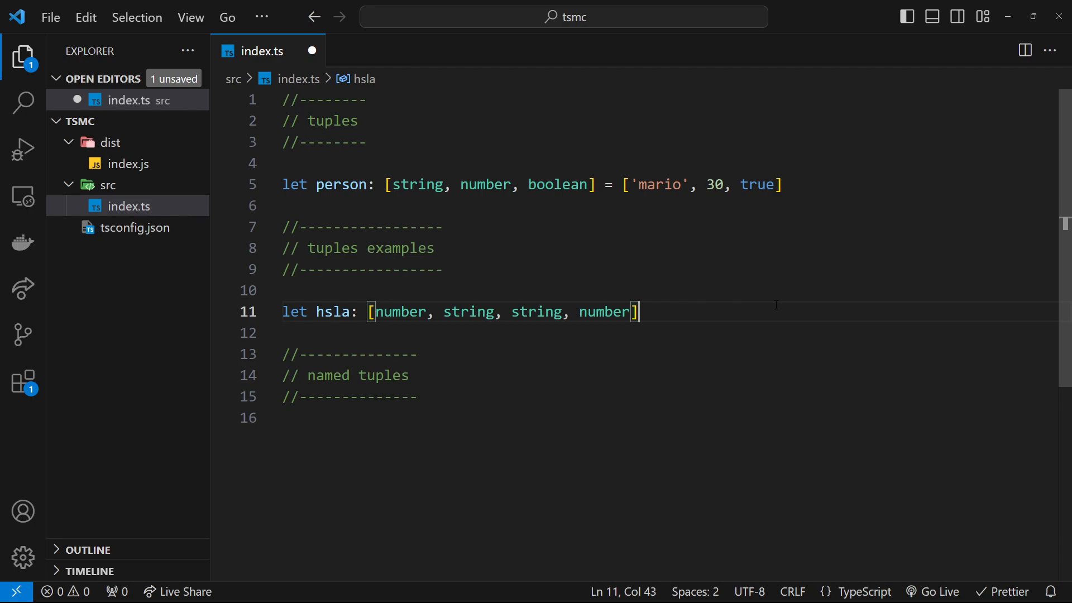
- Assign hsla [200, '100%', '50%', 1], fixing the third value, and add two blank lines
type("hsla =")
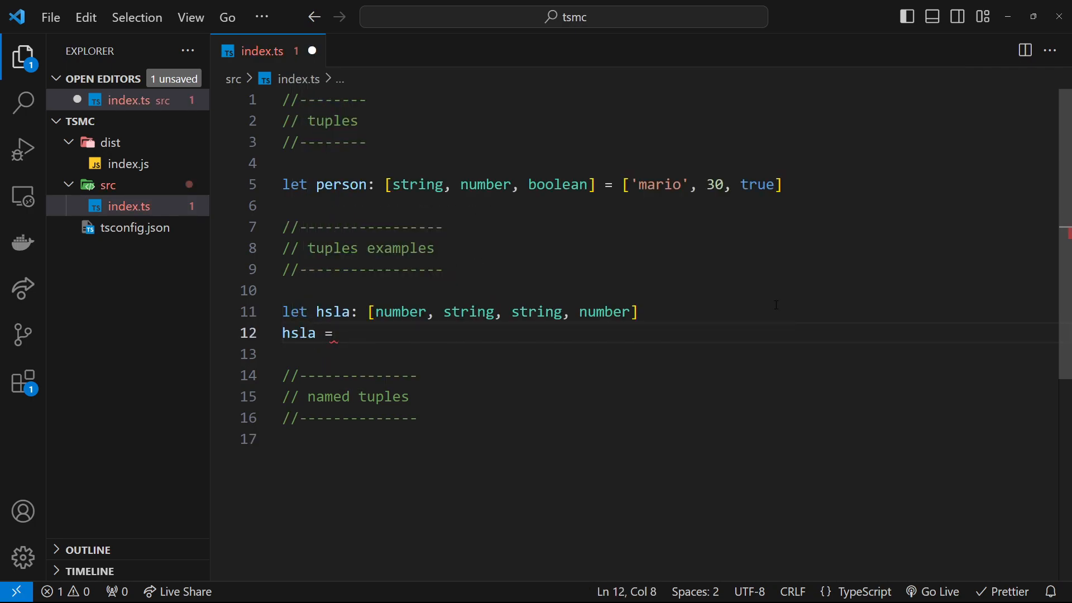
type("[200]")
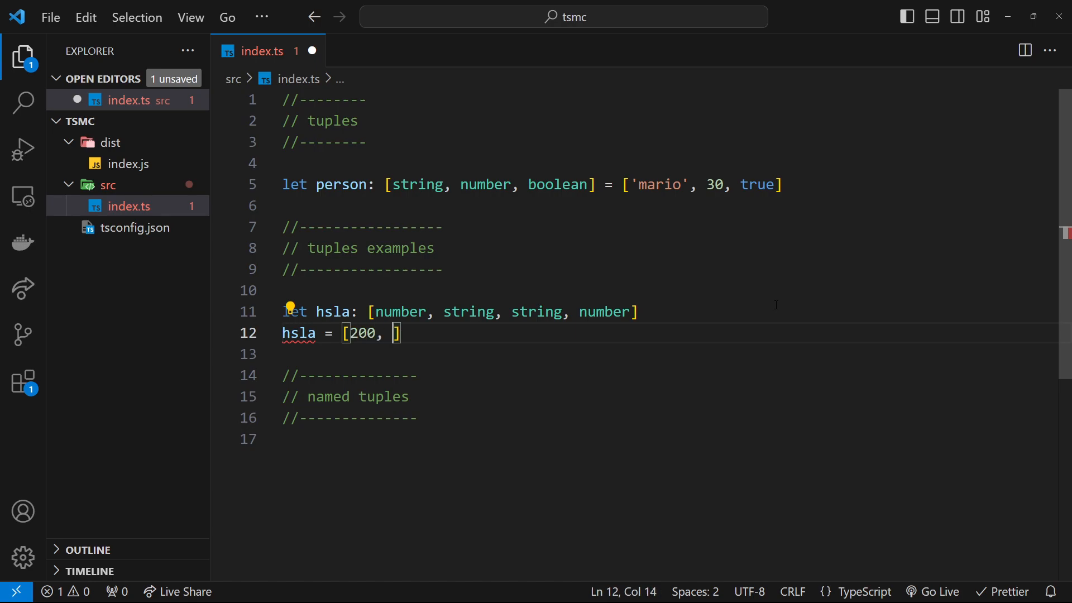
type("'100%', '100")
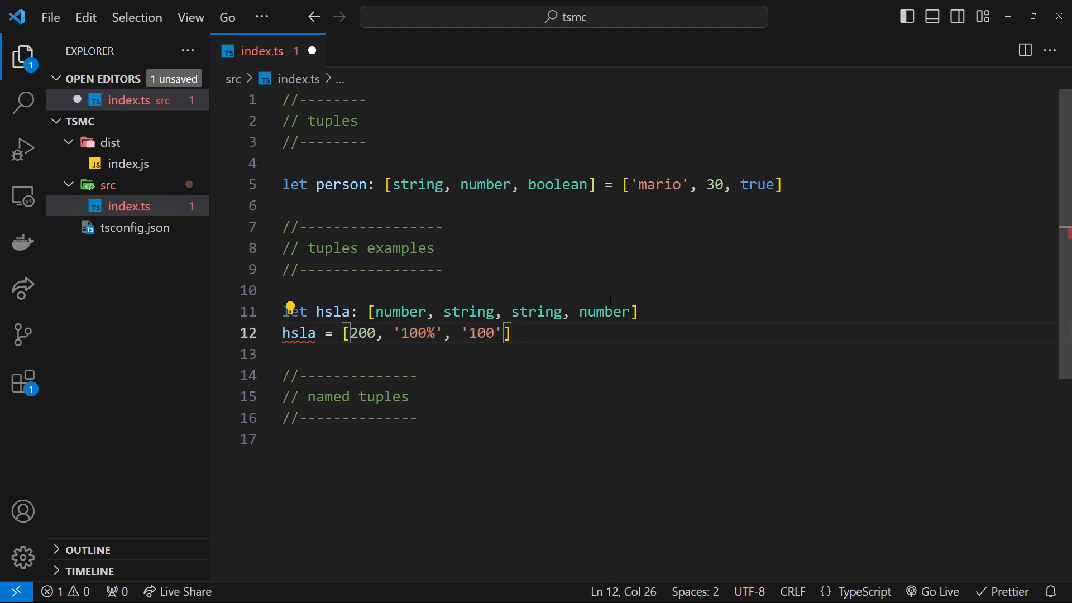
key("BackSpace")
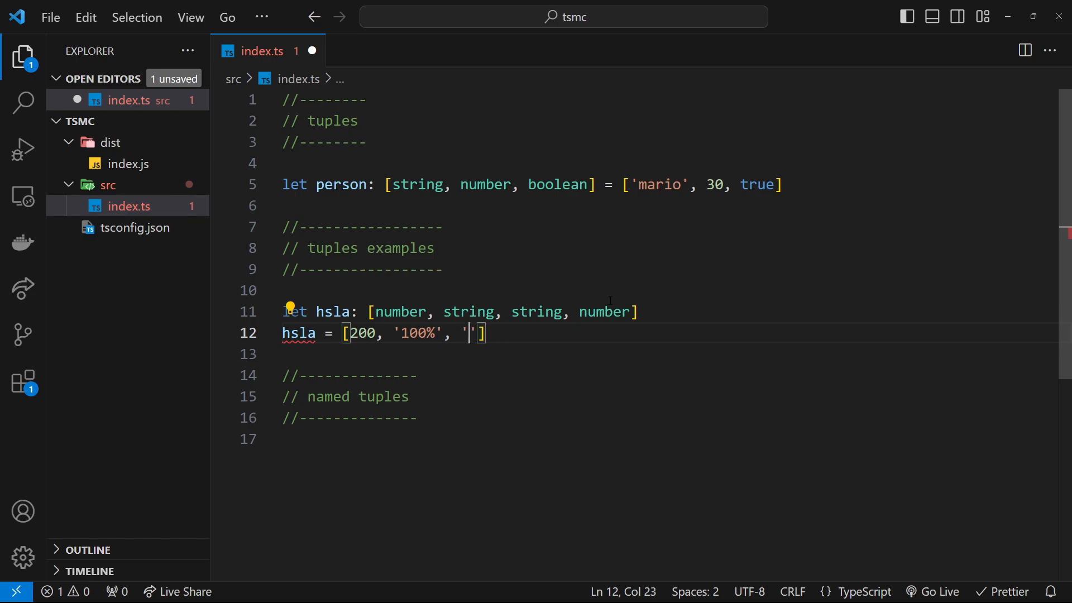
type("50%")
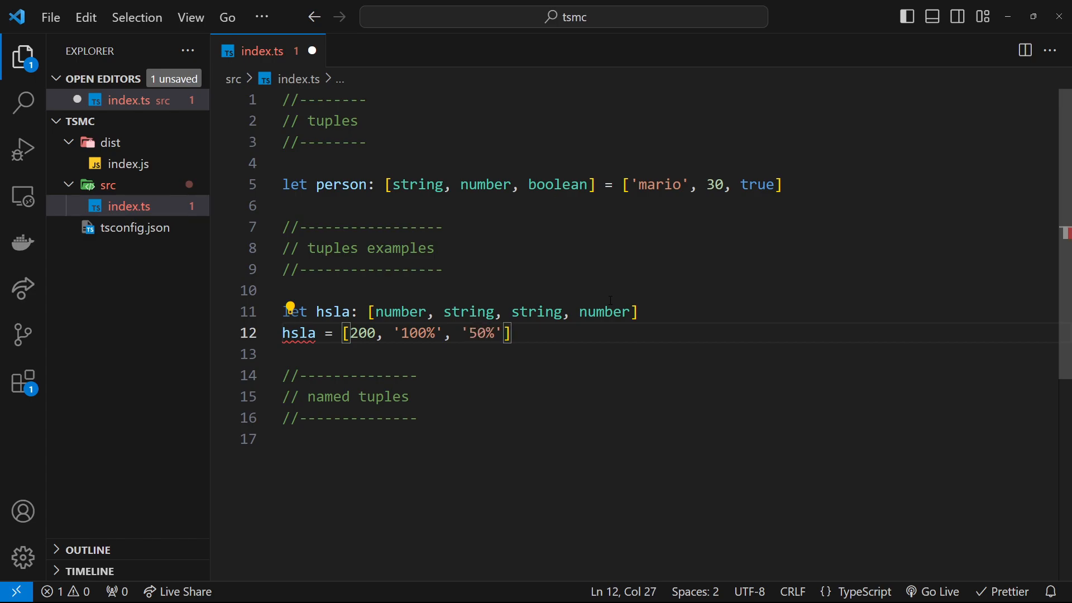
type(", 1")
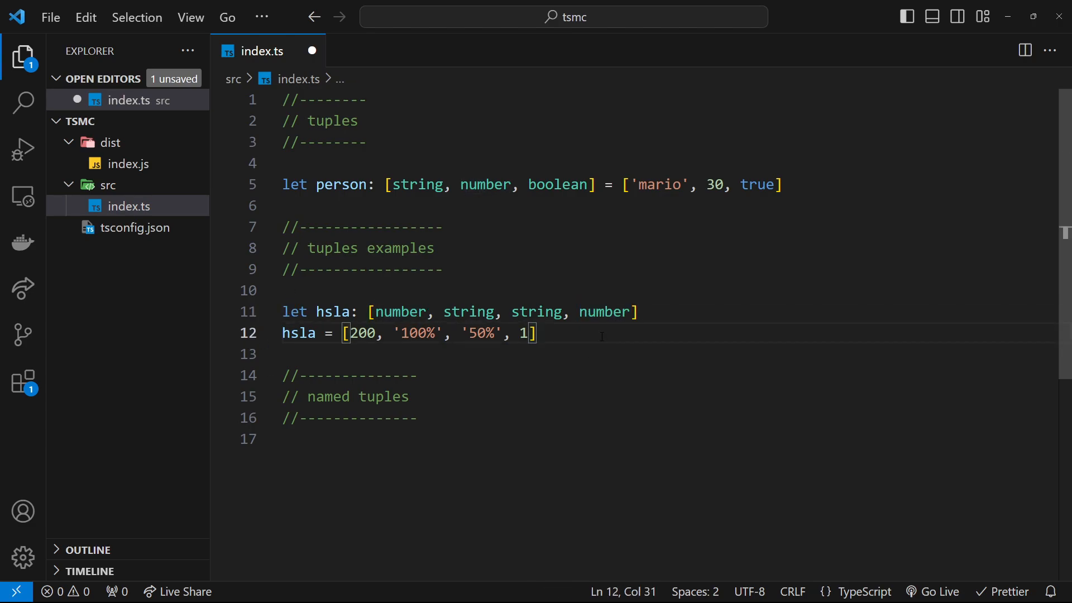
key("Enter")
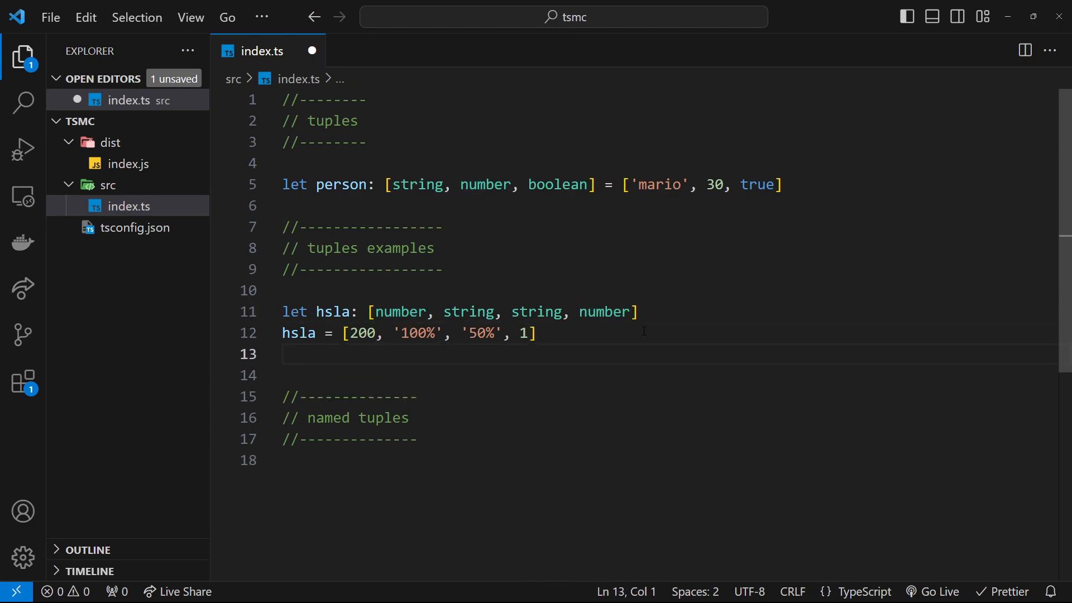
key("Enter")
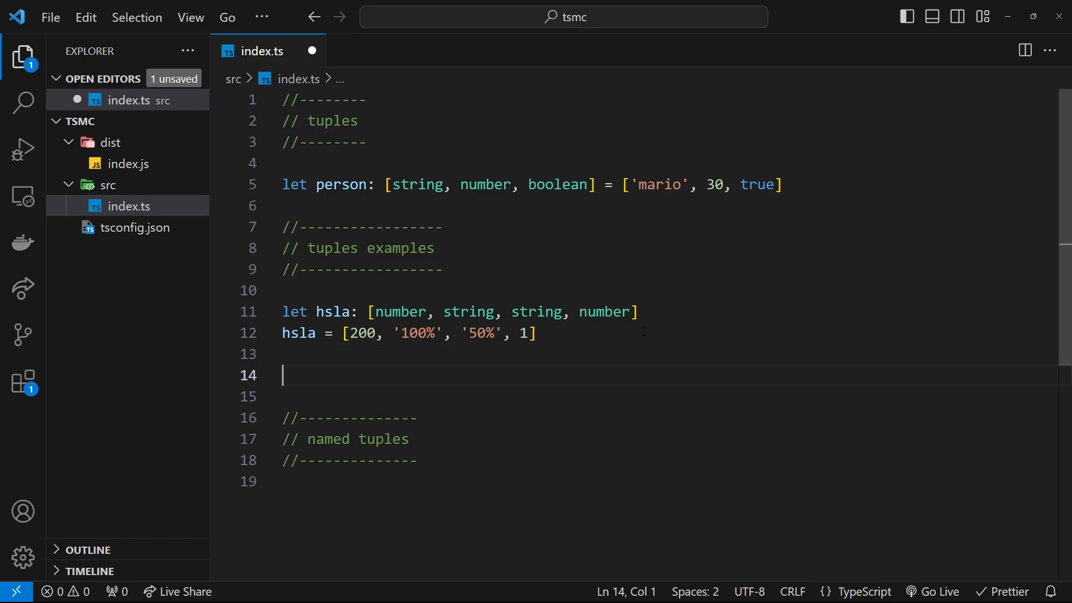
- Declare xy as [number, number] and assign it the pair 94.7, 20
type("let xy")
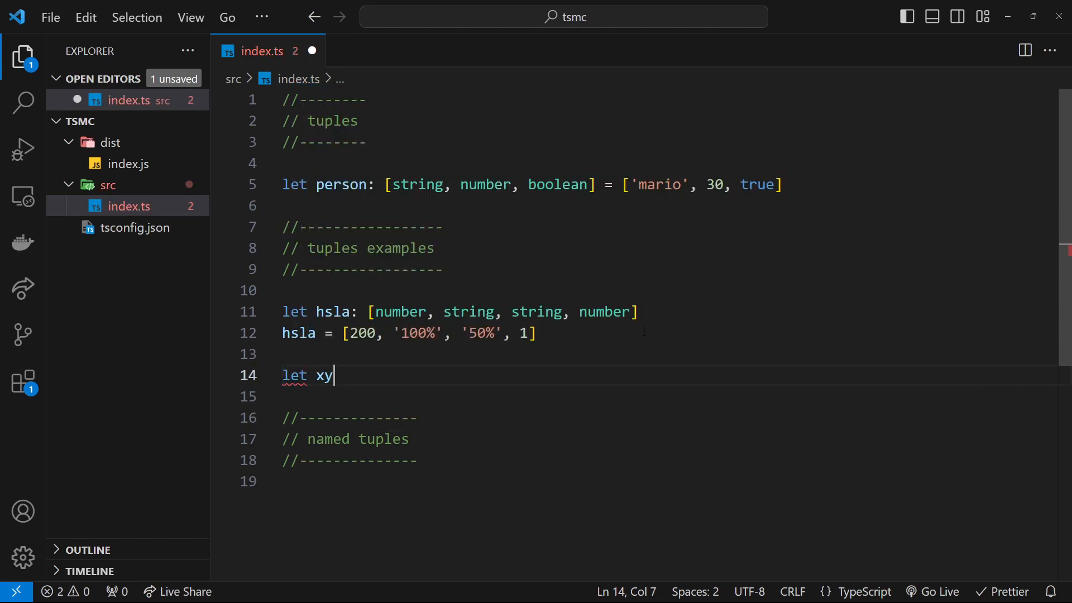
type(": [")
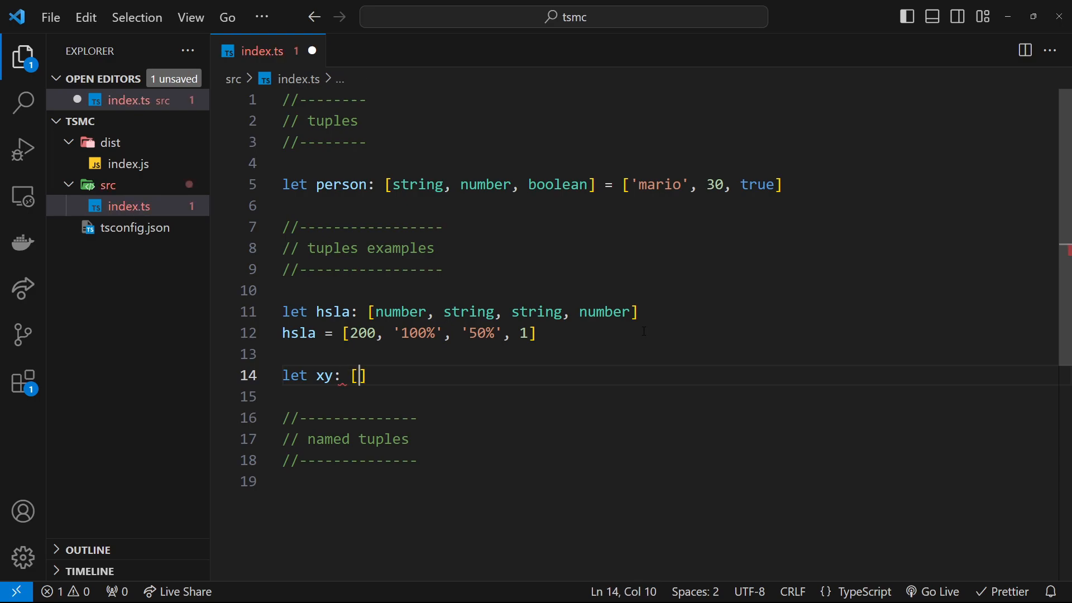
type("n")
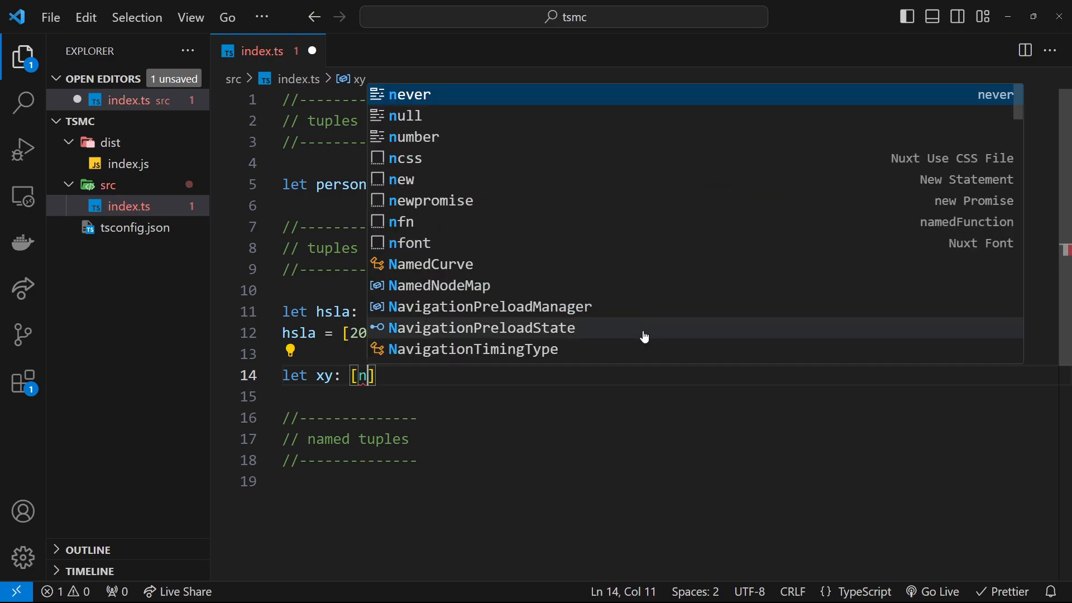
type("number, number")
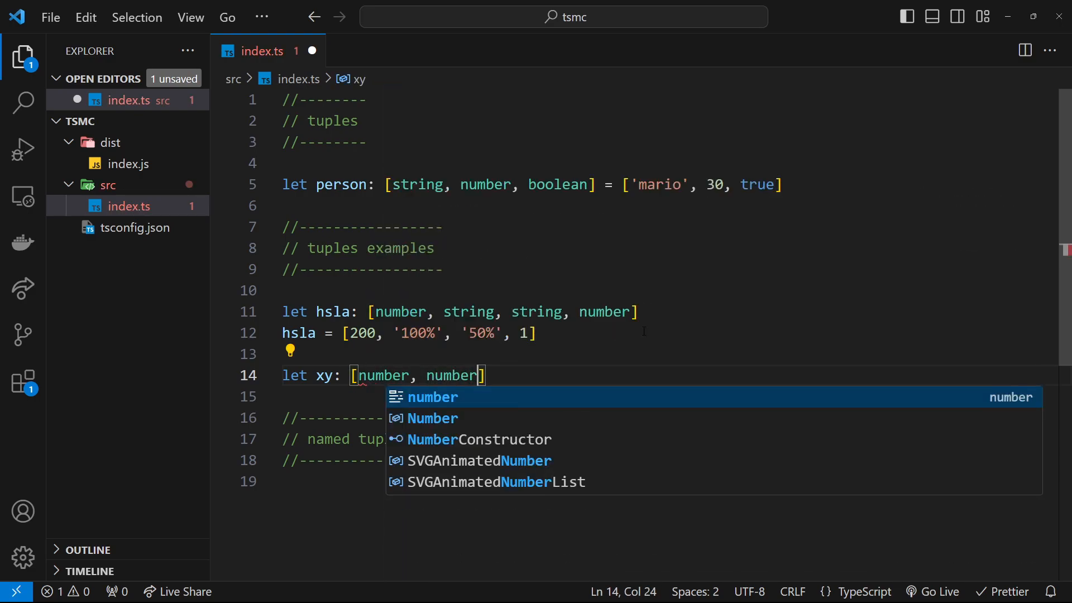
key("enter")
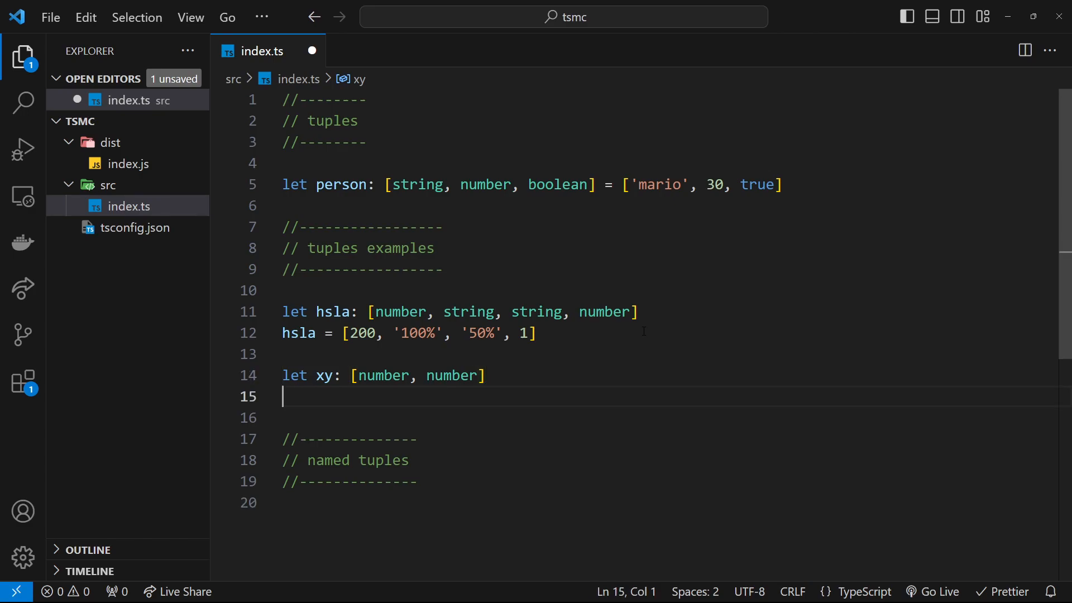
type("xy = []")
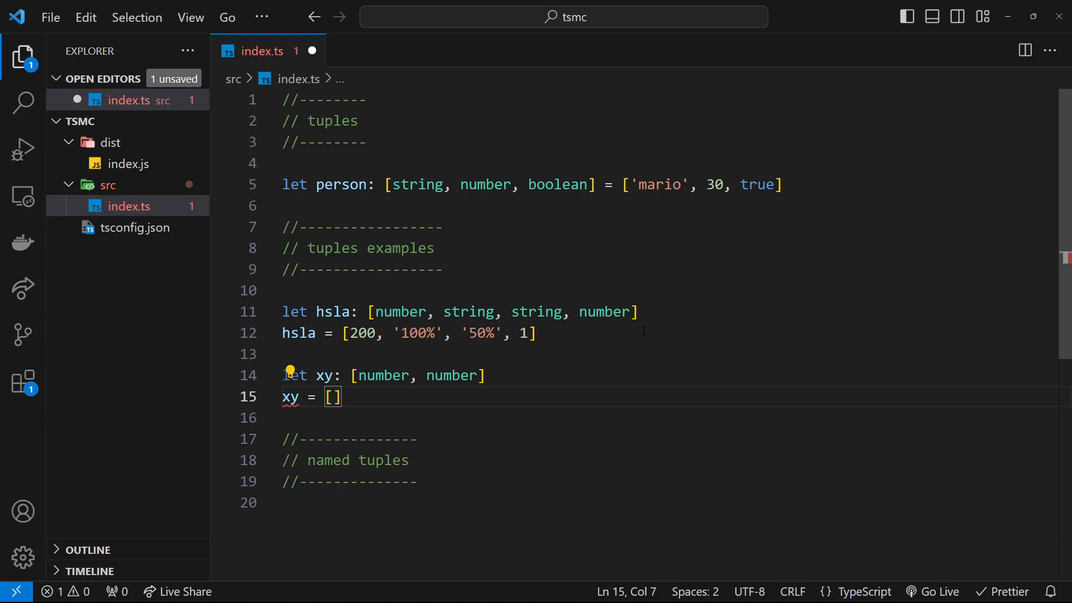
type("94.7")
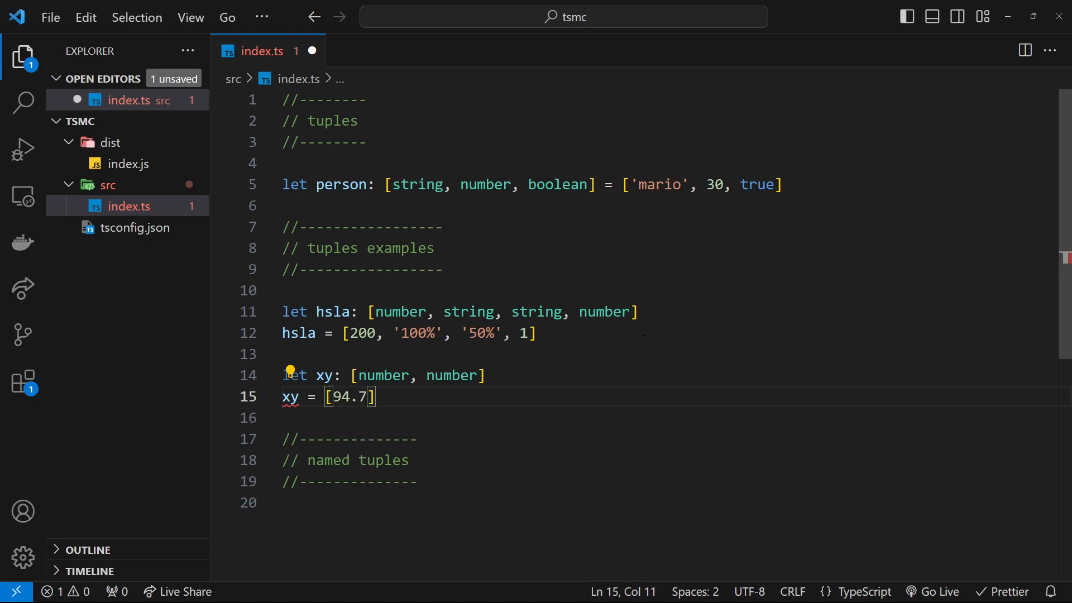
type(", 20.1")
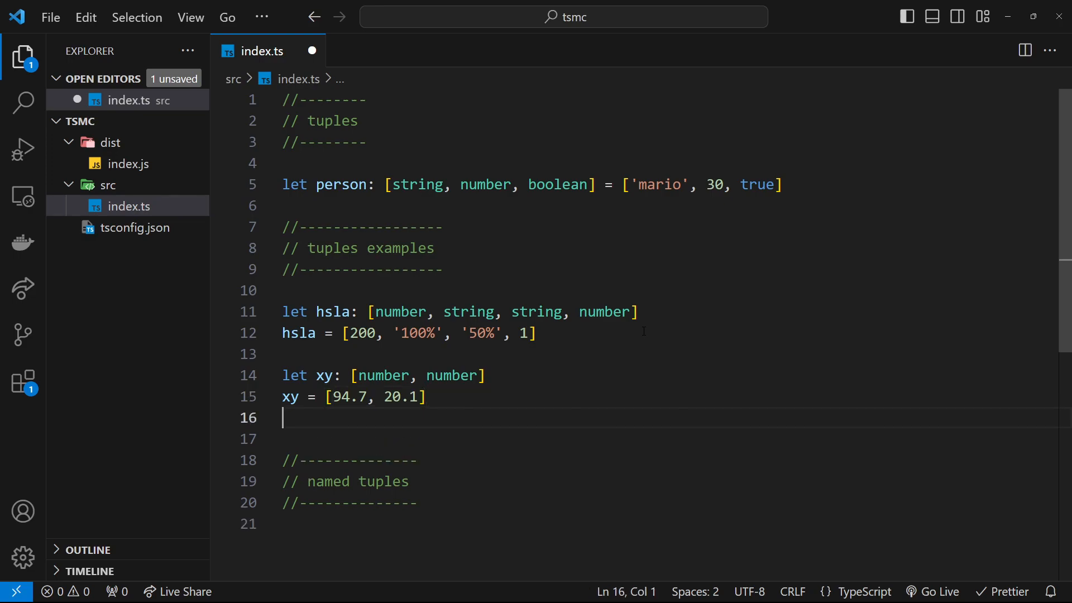
- Start a useCoords function typed to return [number, number]
key("Enter")
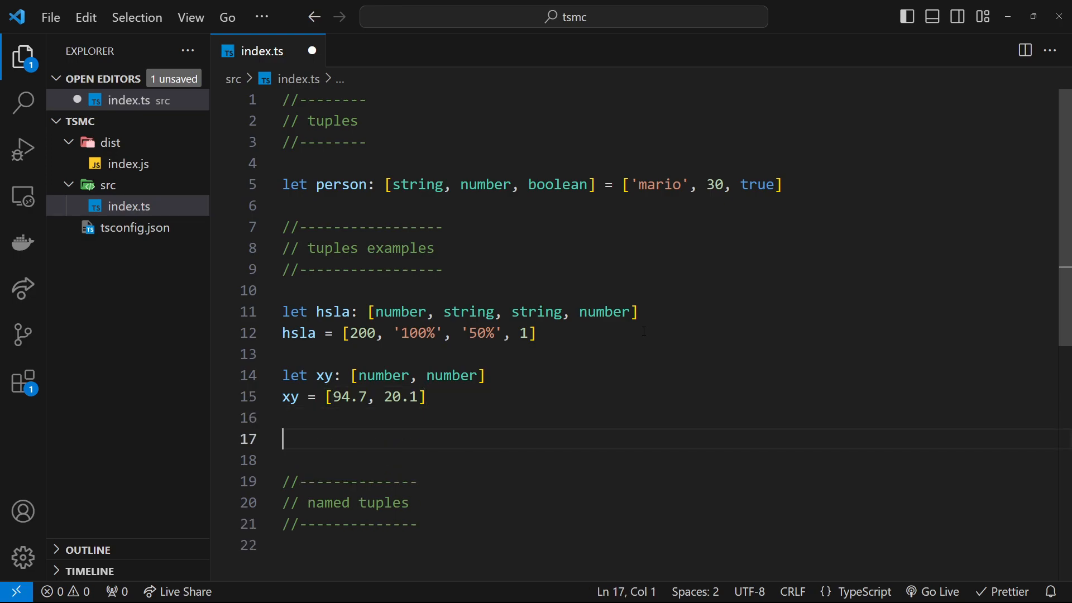
type("function useCoo")
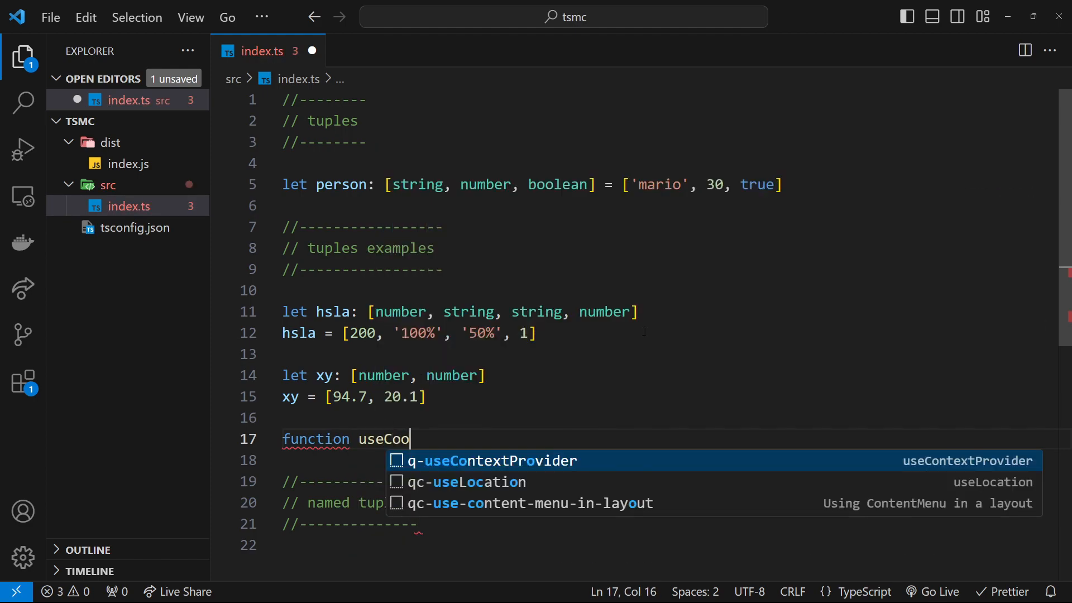
type("rds")
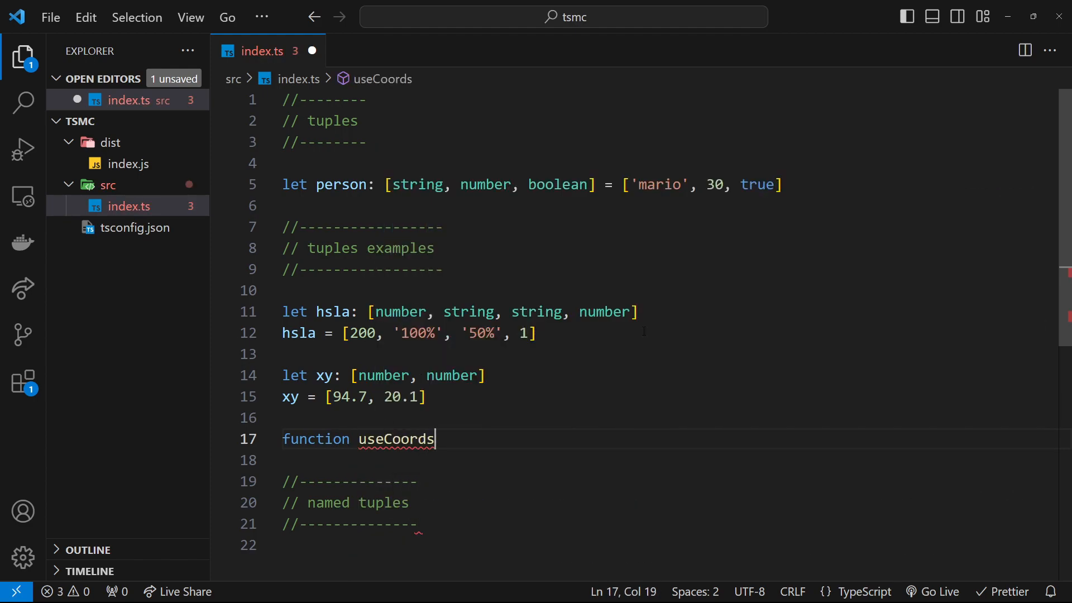
type("():")
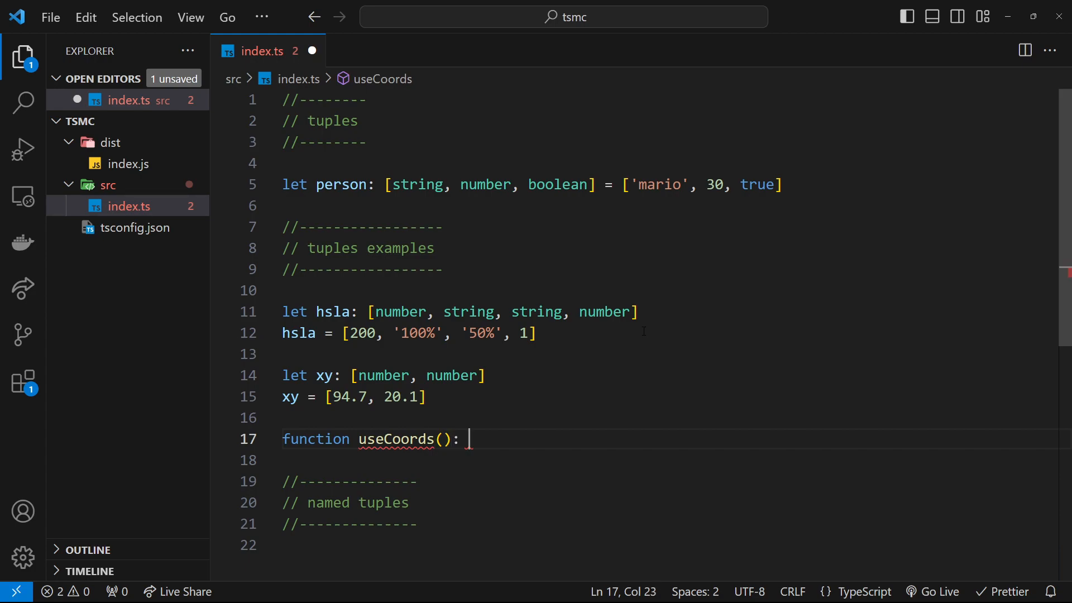
type("[number, number] {")
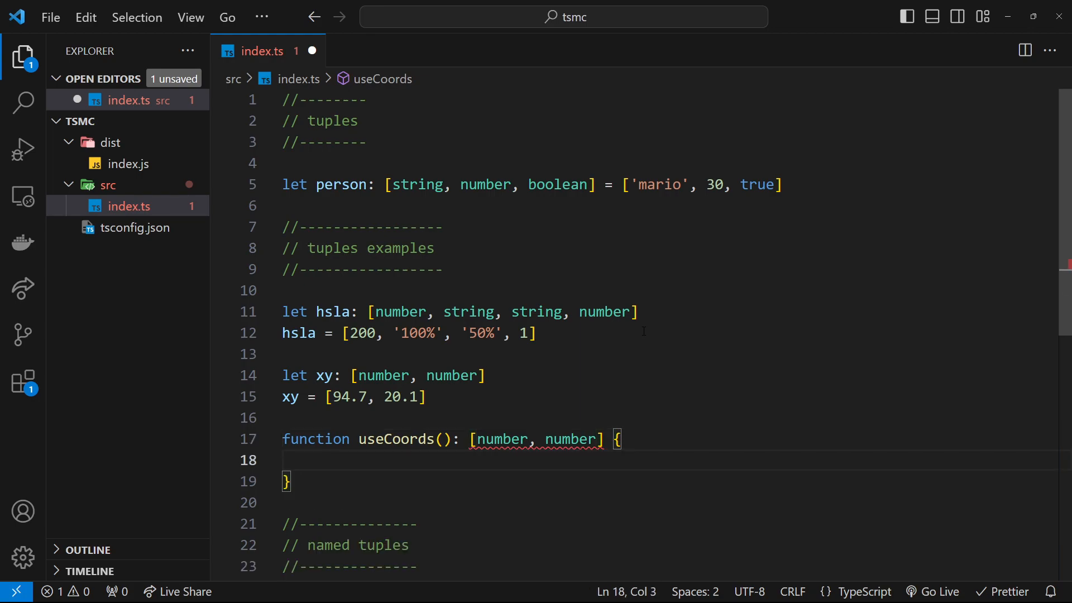
- Fill useCoords with a comment, lat = 100, long = 50, and return [lat, long]
type("// get coords")
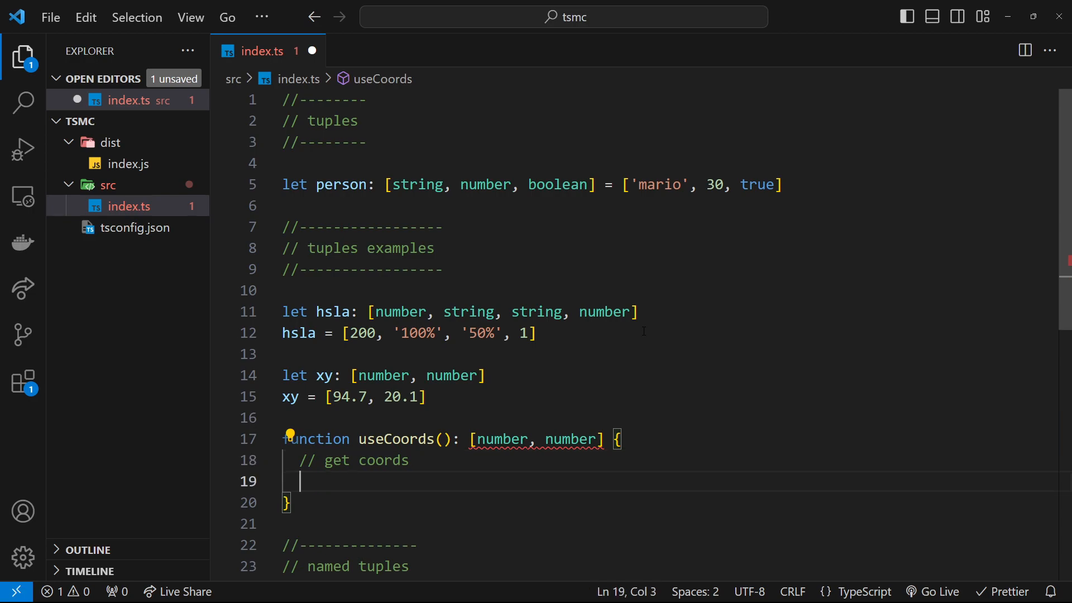
type("const")
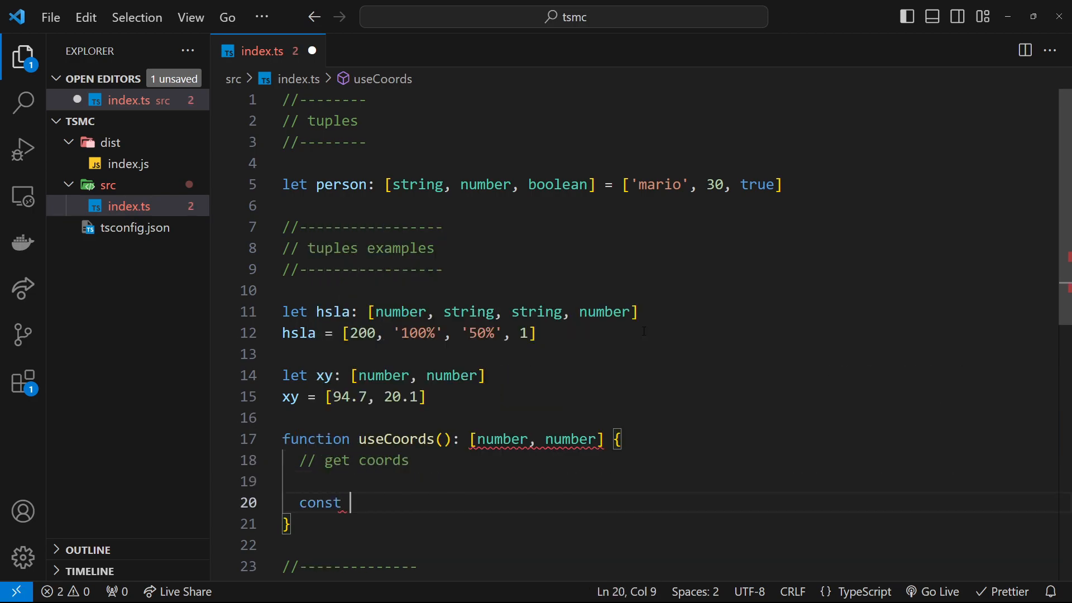
type("lat = 1")
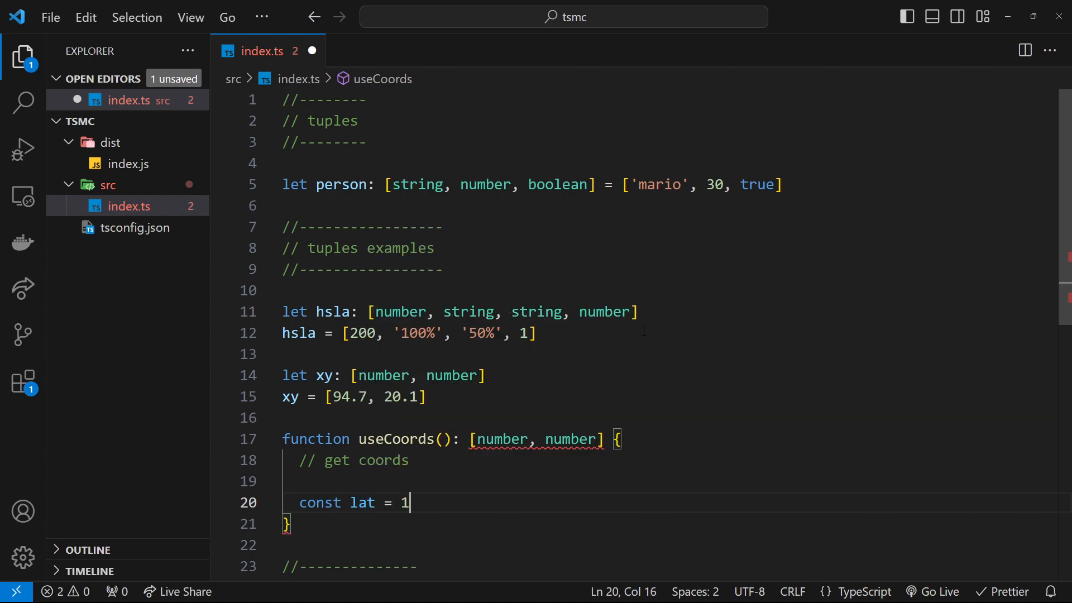
type("1")
type("const long = 50")
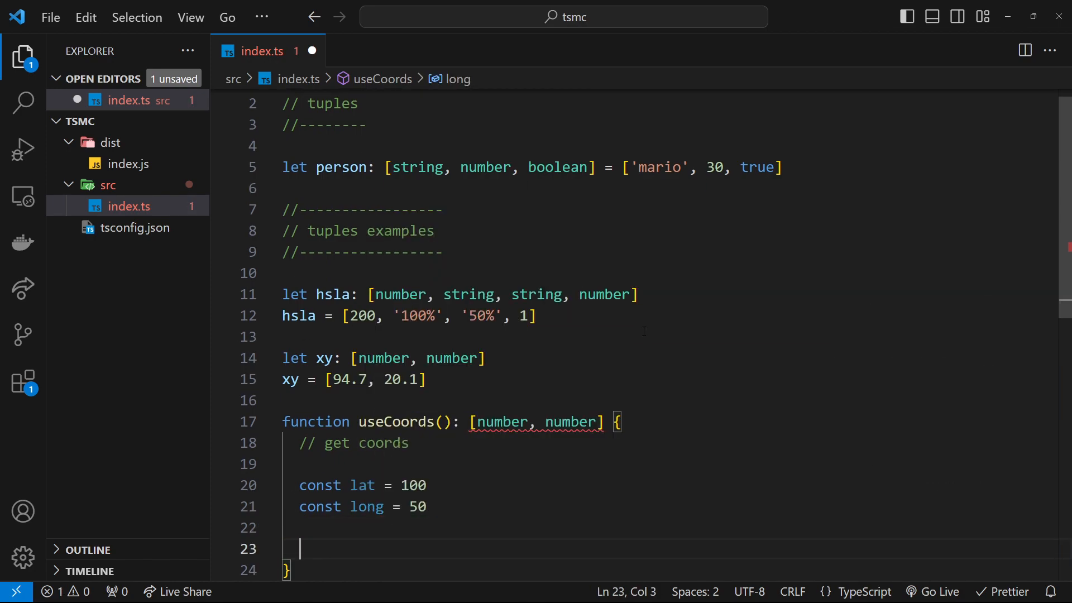
type("return []")
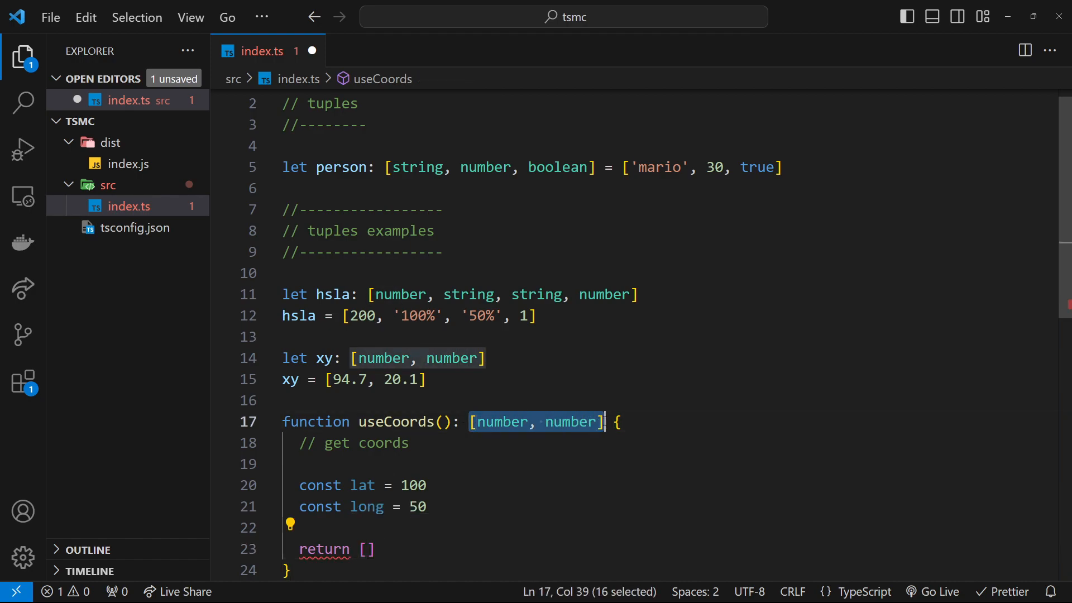
left_click(371, 549)
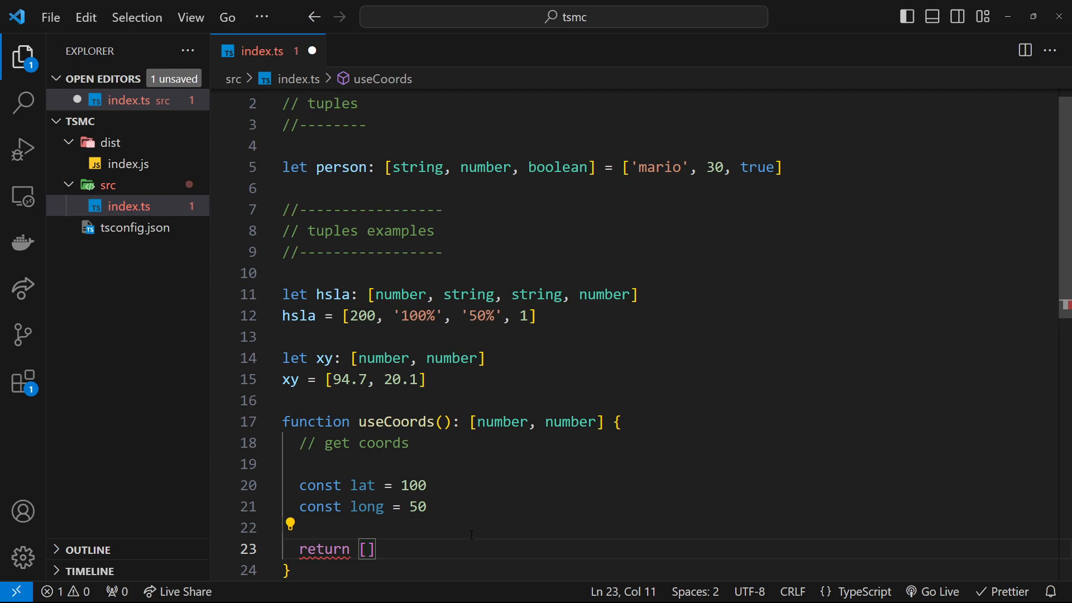
type("lat, long")
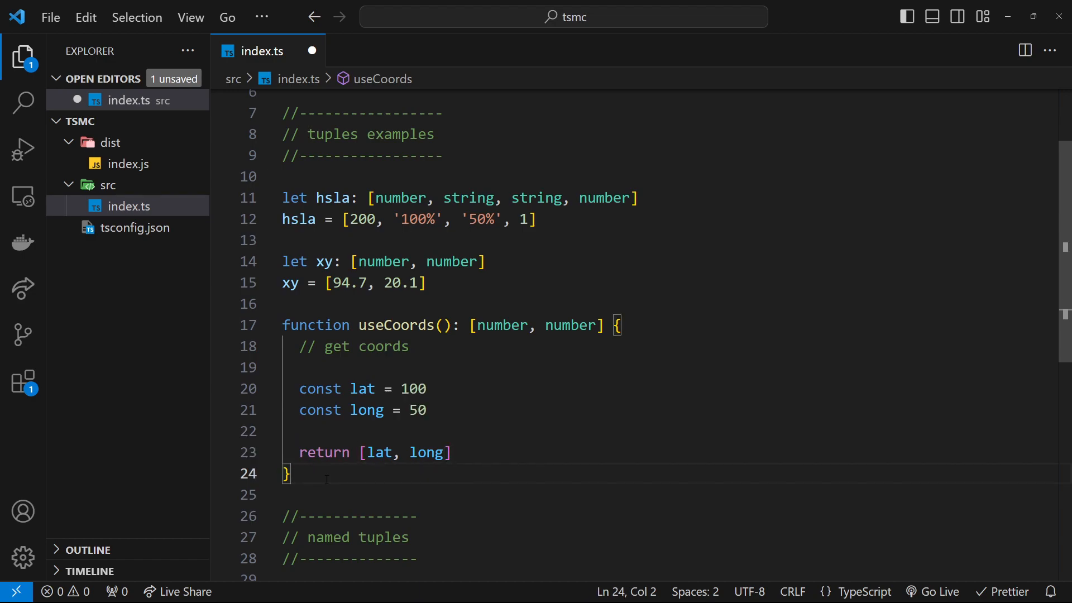
- Add const [lat, long] = useCoords() using the autocomplete suggestion
type("const")
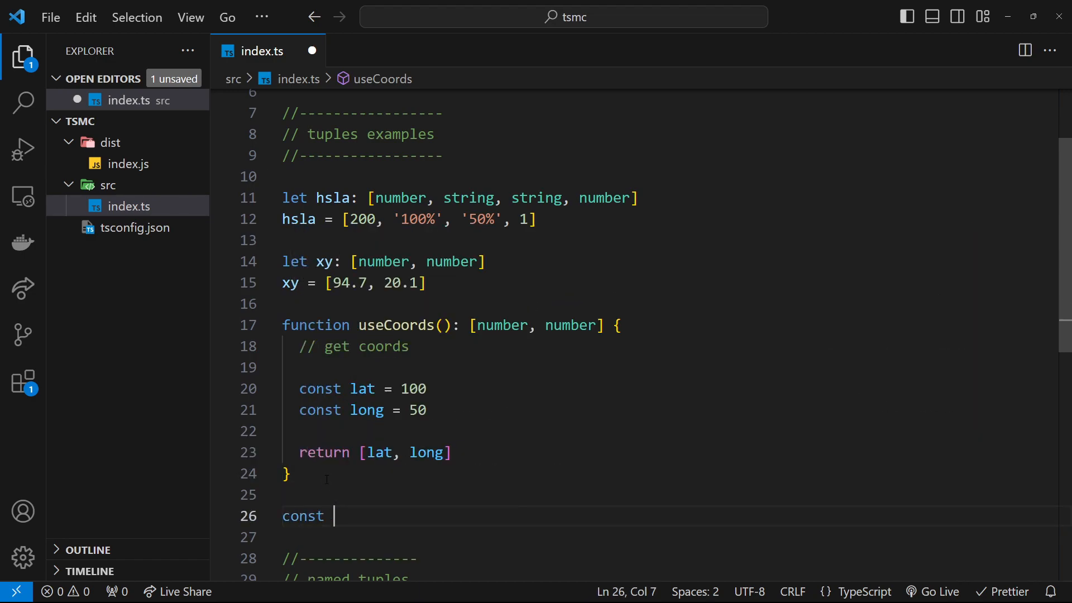
type("[lat")
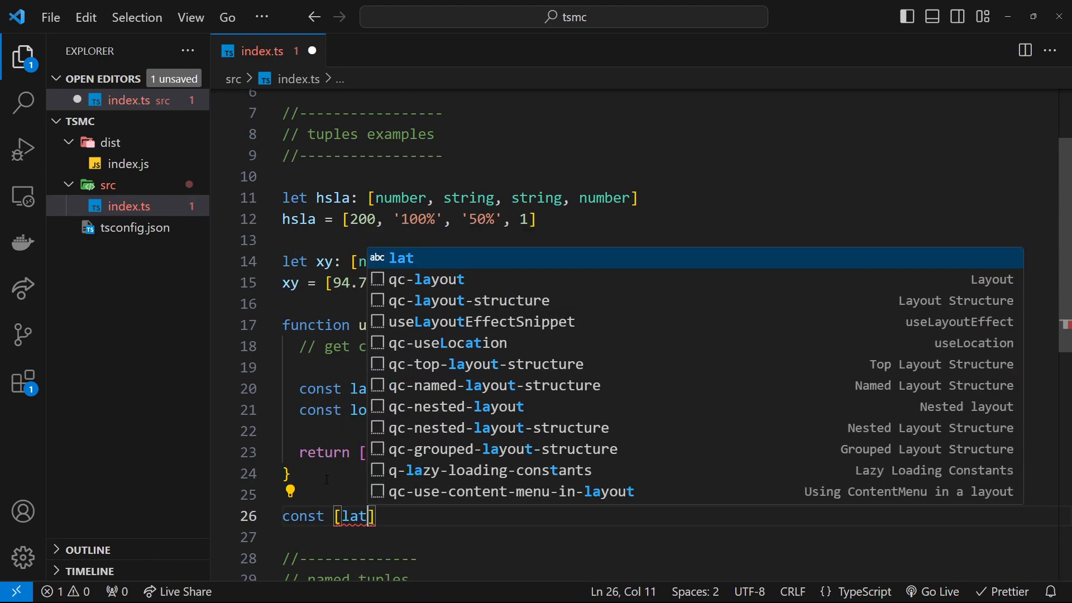
type(", long")
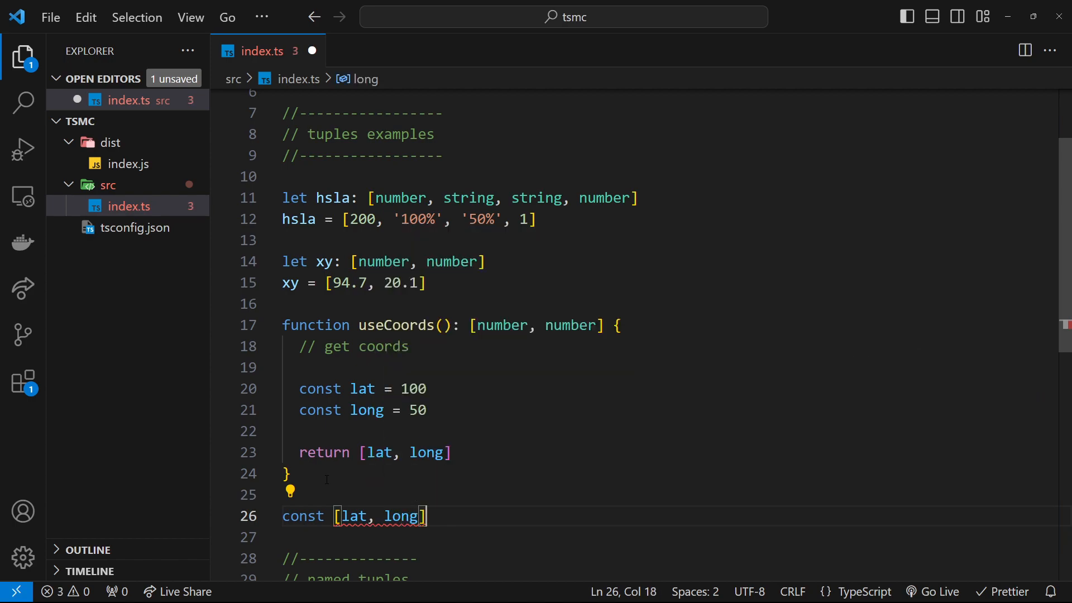
type("= useC")
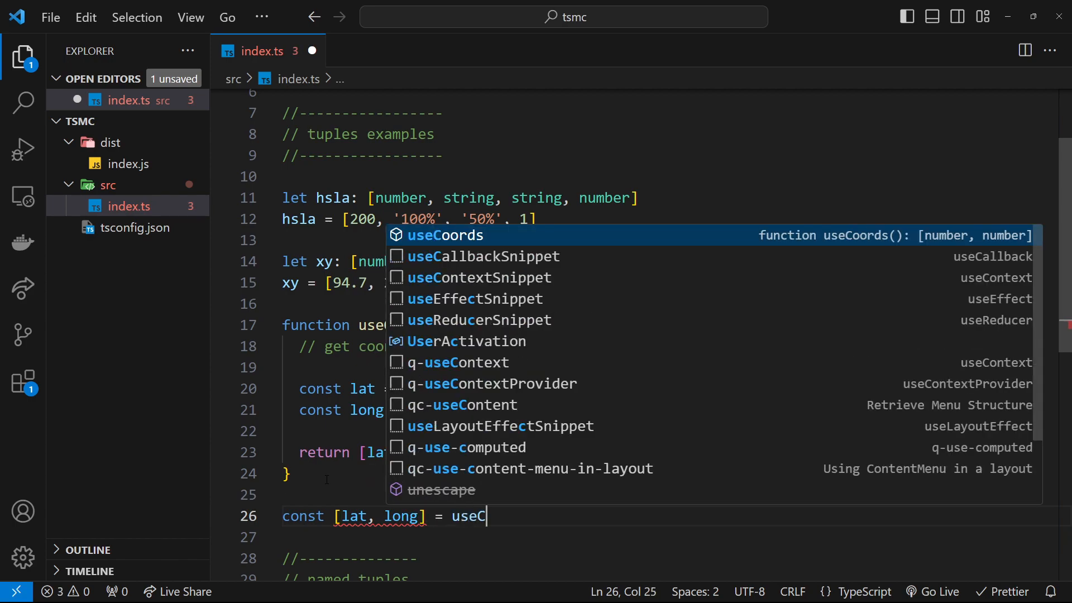
key("Tab")
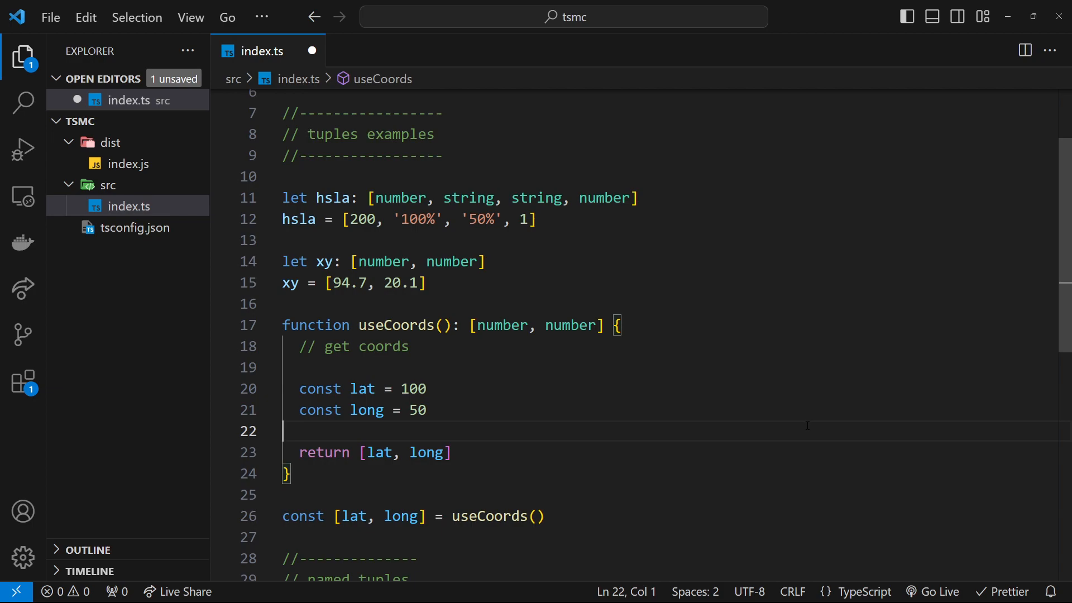
scroll("down", 3)
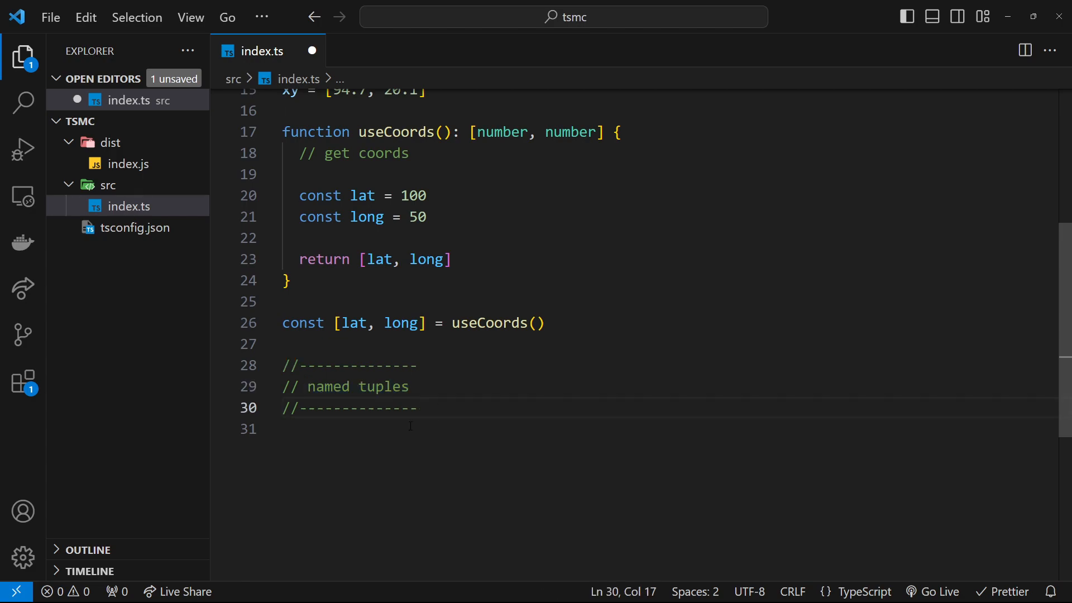
- Declare user with the tuple type [string, number] on a new line
key("Enter")
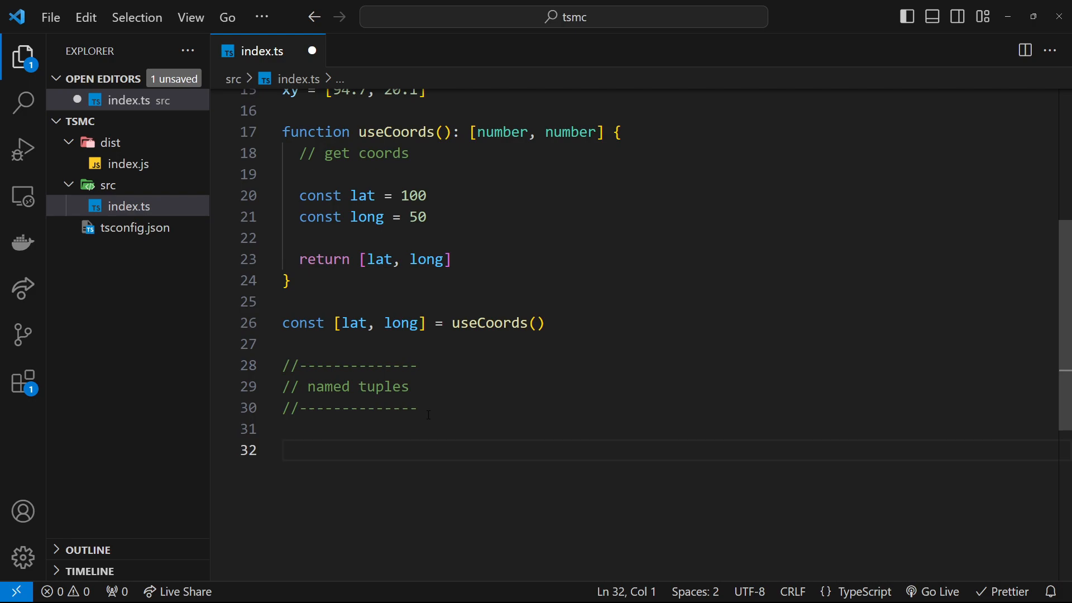
type("let user:")
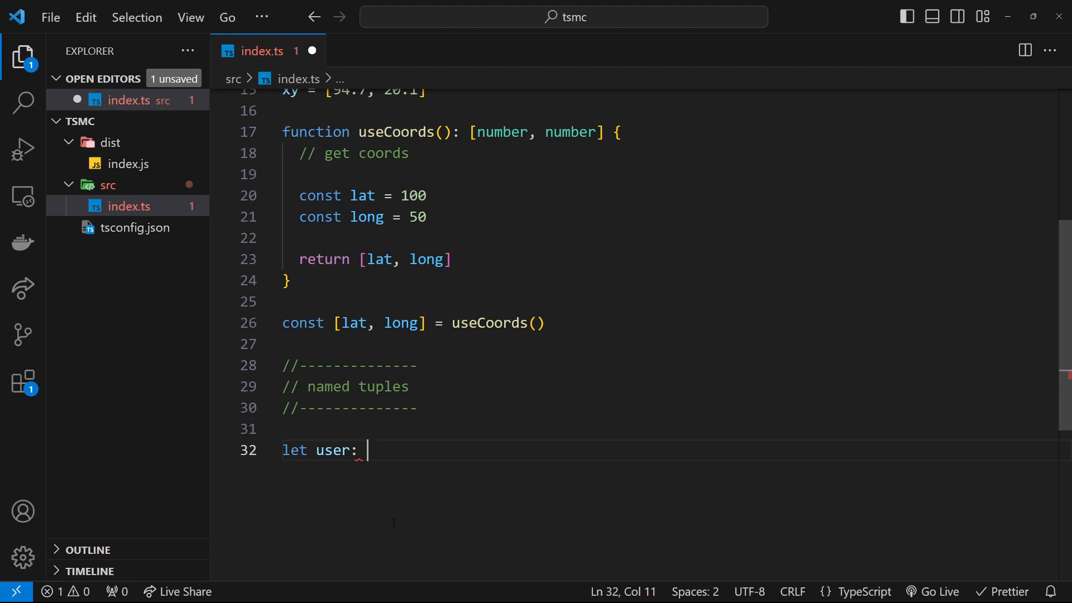
type("[]")
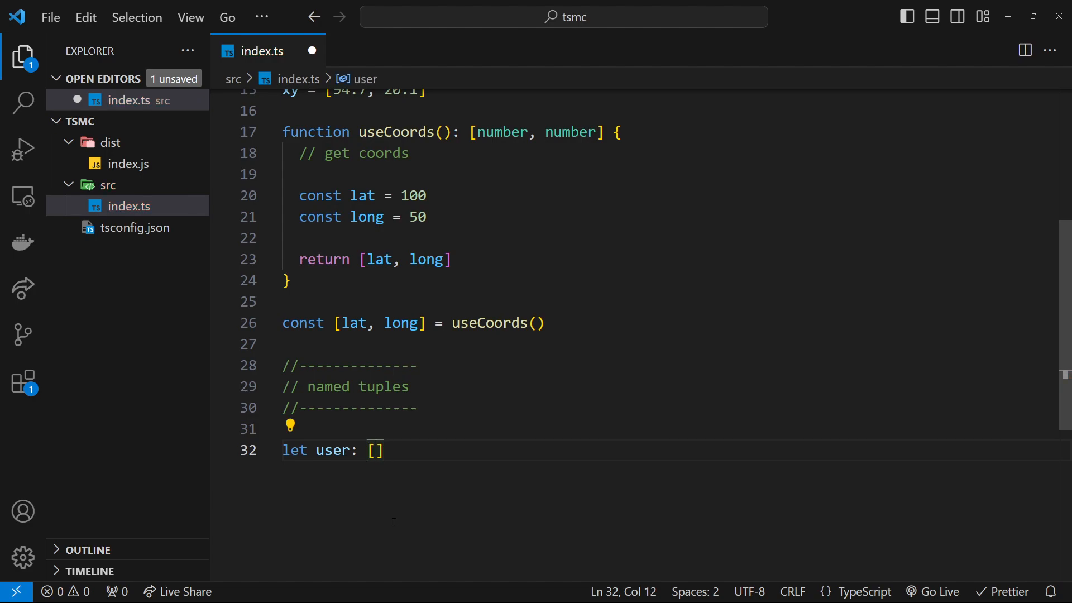
type("string")
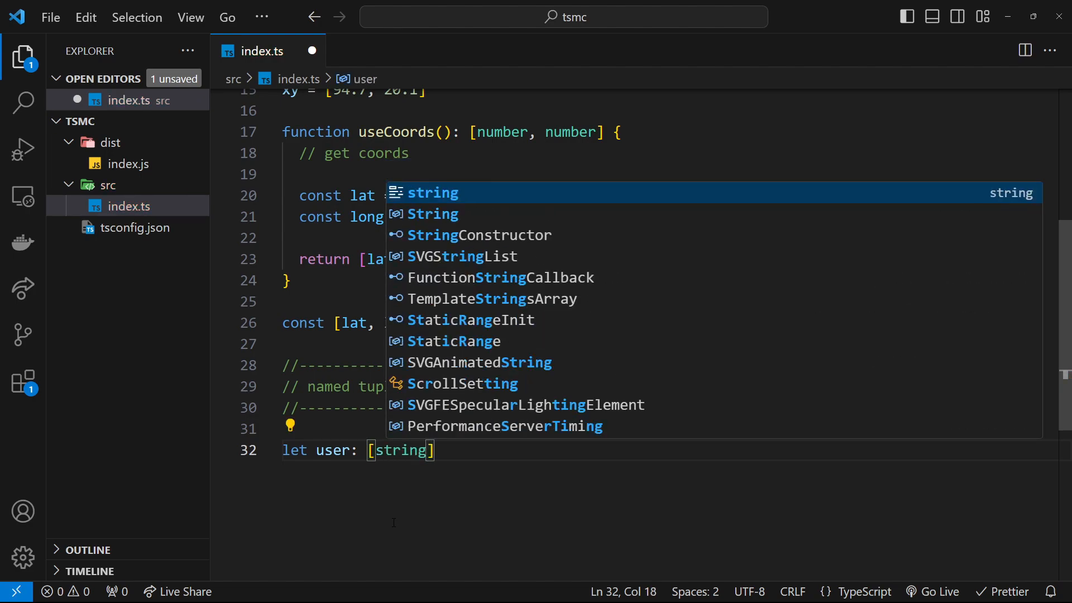
type(", numbe")
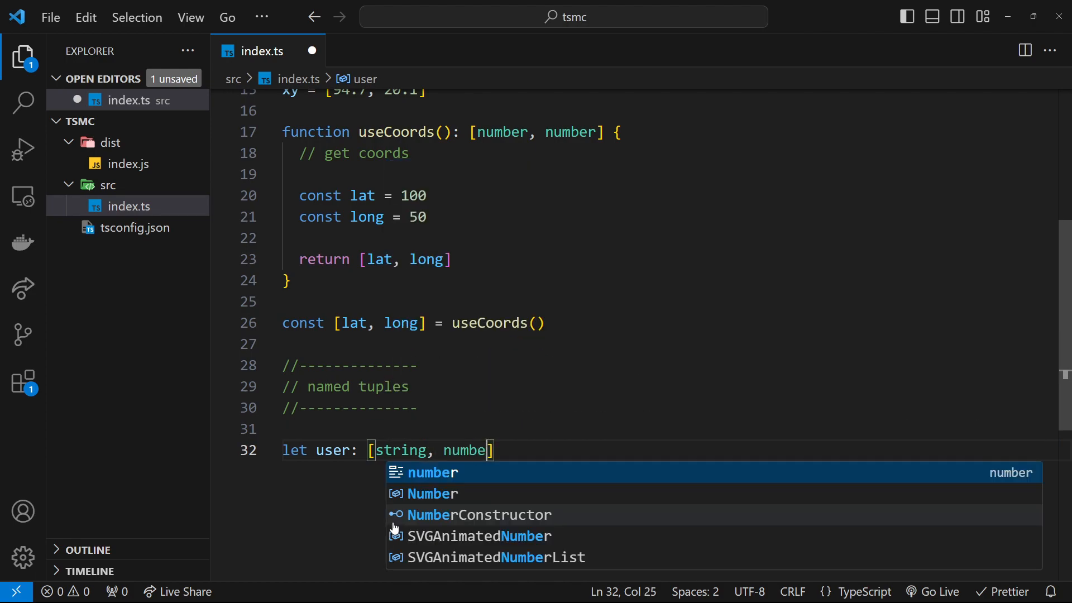
type("r")
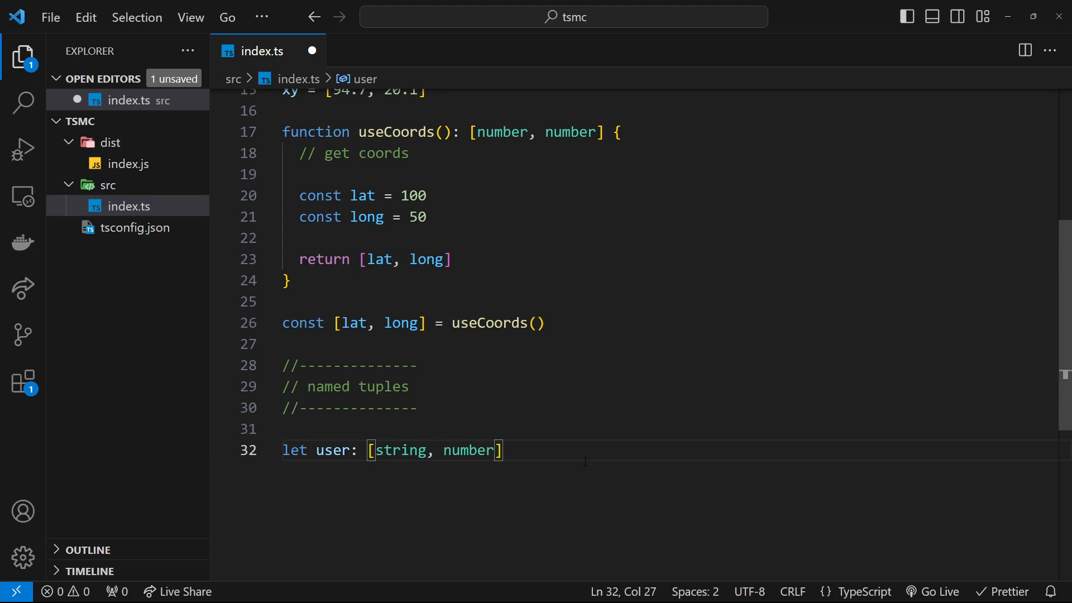
- Label the user tuple elements as name: string and age: number
double_click(401, 450)
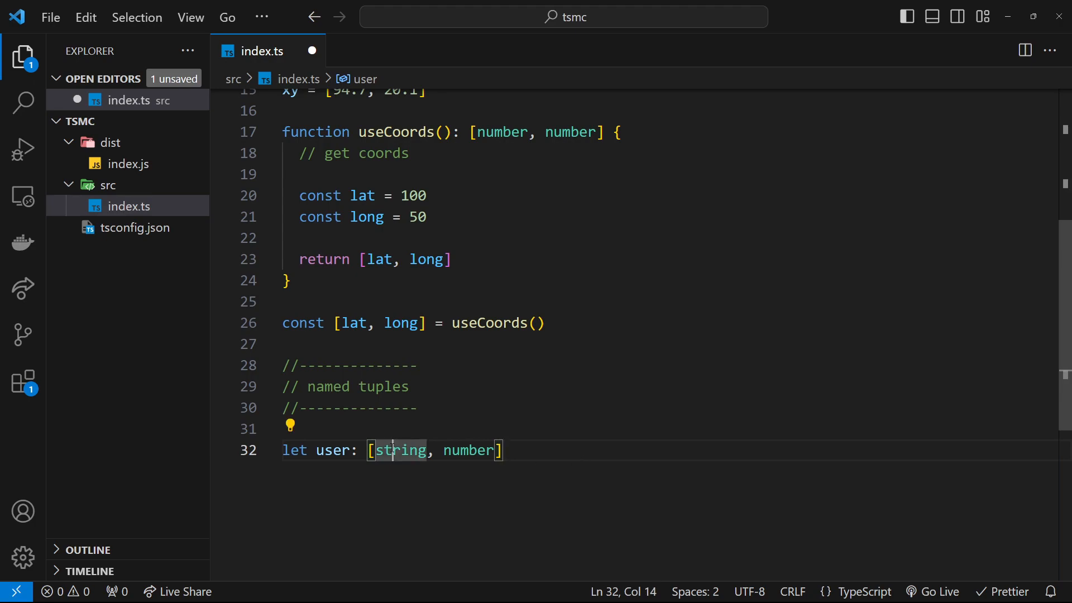
double_click(325, 386)
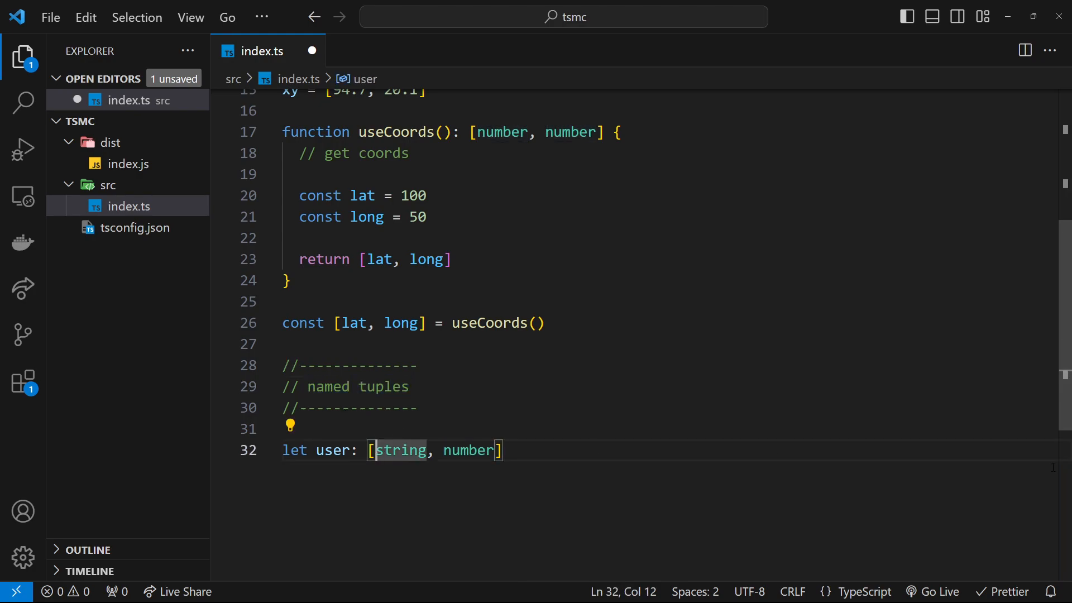
type("name:")
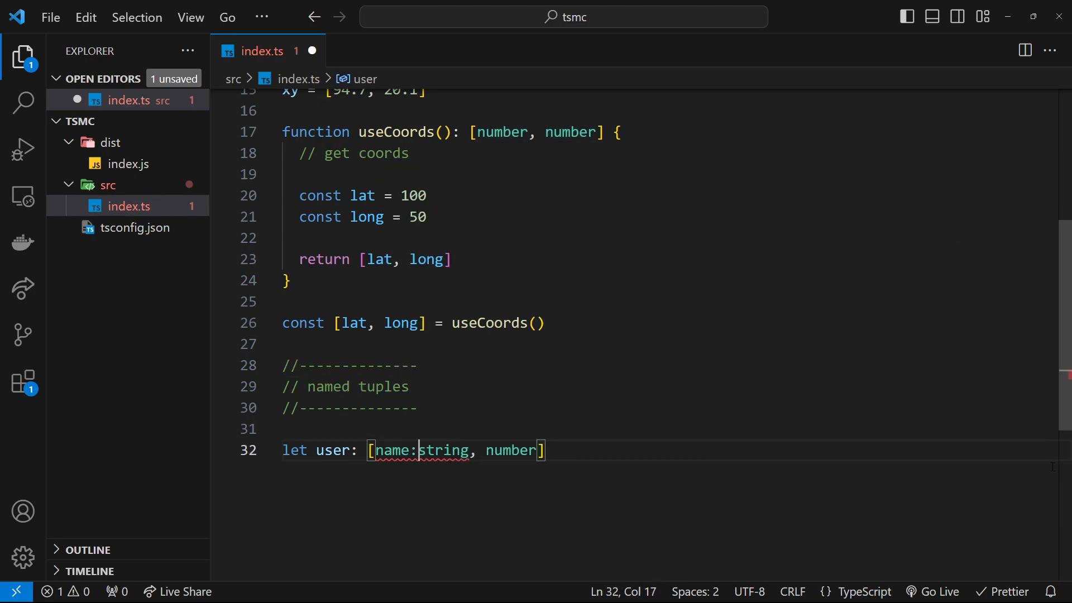
type("\" \"")
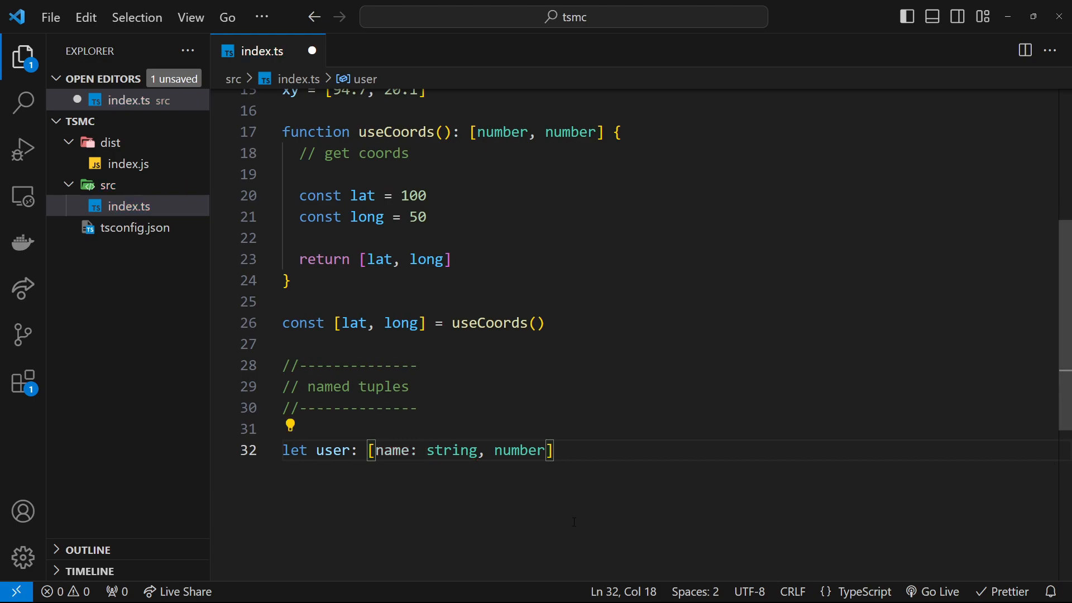
double_click(519, 450)
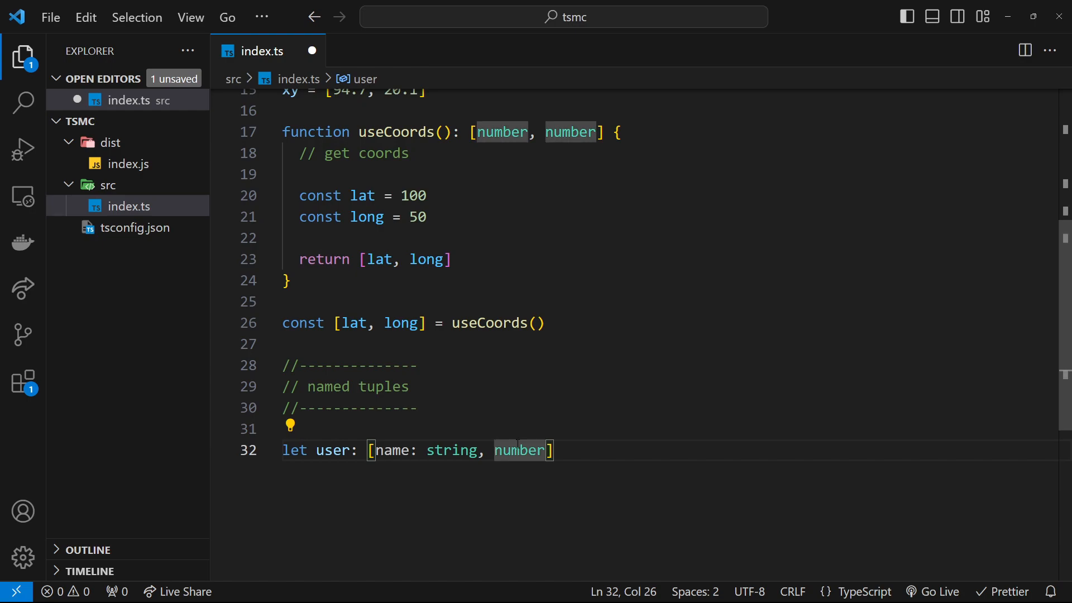
type("age:")
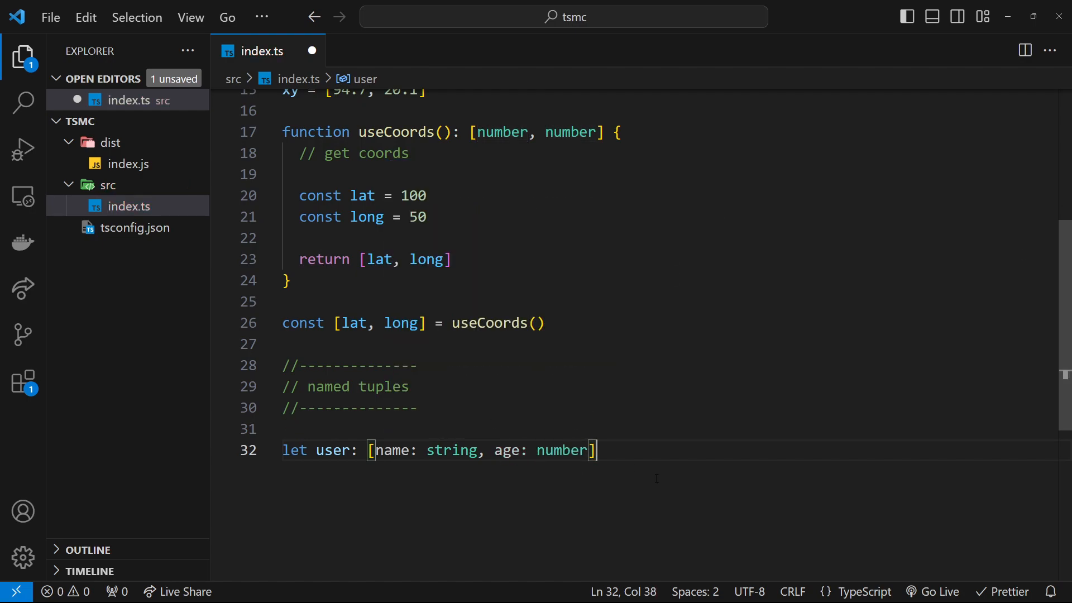
key("Enter")
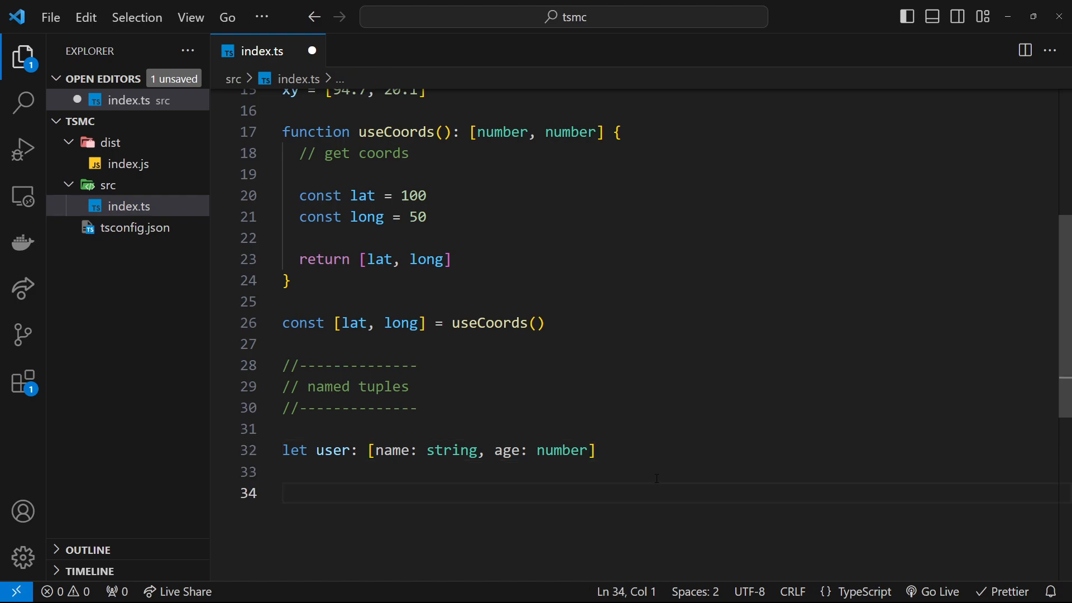
- Assign user ['peach', 25] after showing true's type error, then begin console.log
type("user =")
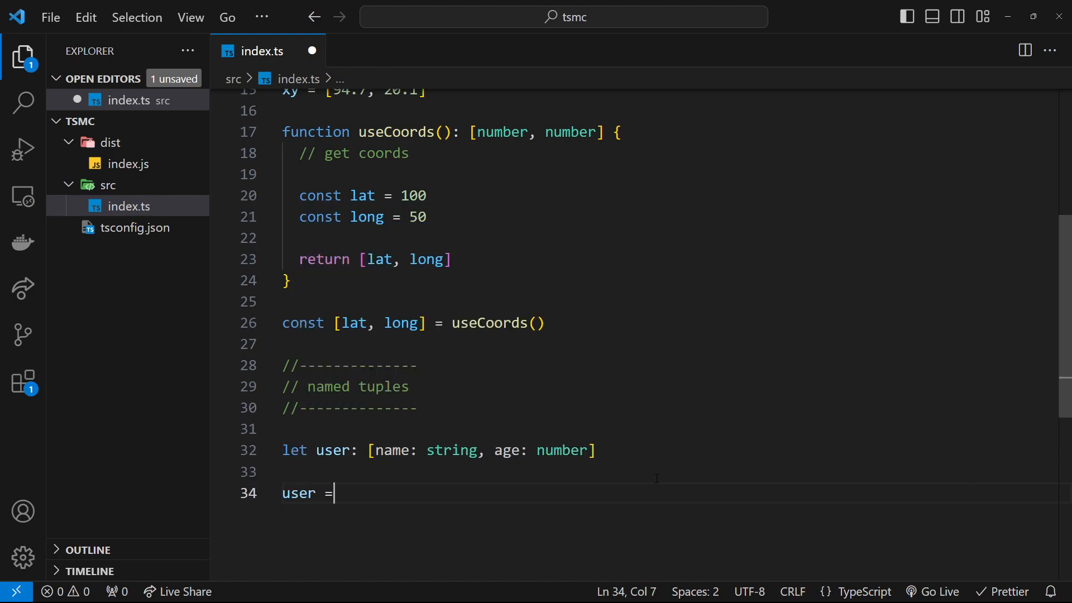
double_click(298, 492)
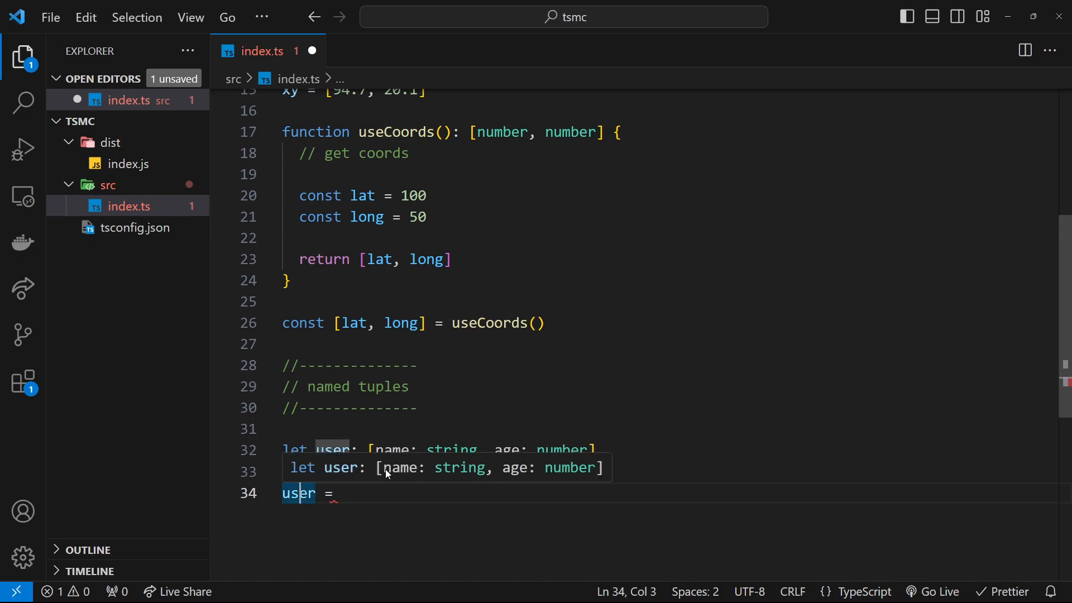
mouse_move(505, 474)
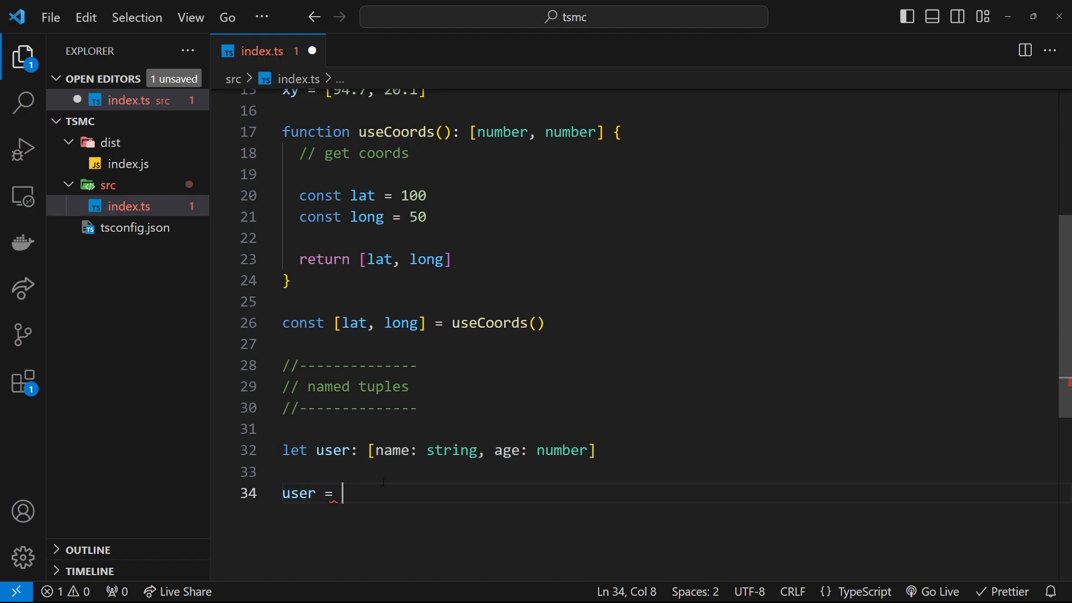
type("[")
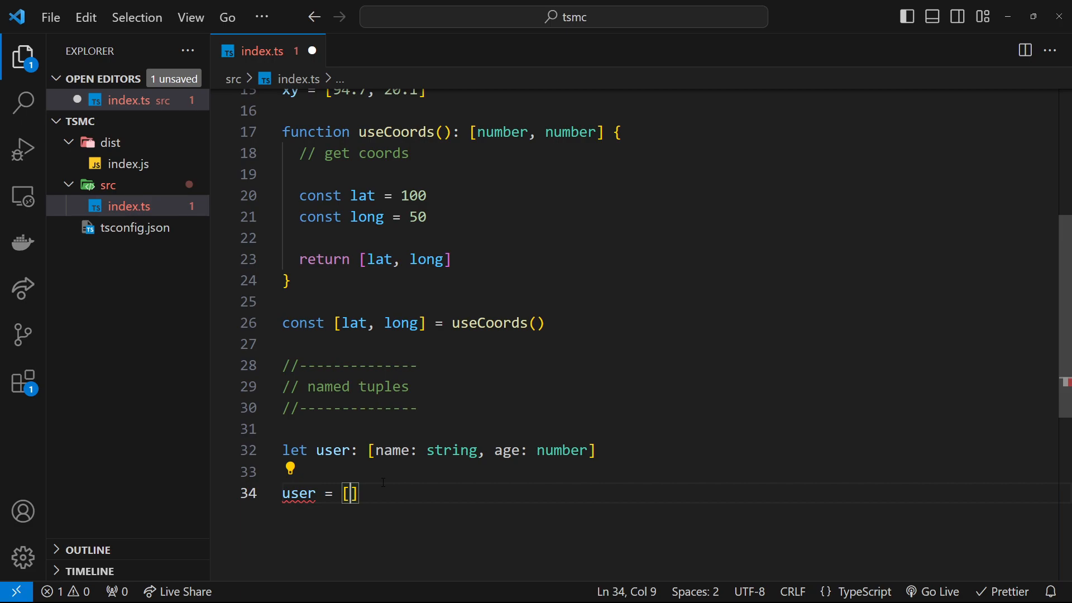
type("'peach'")
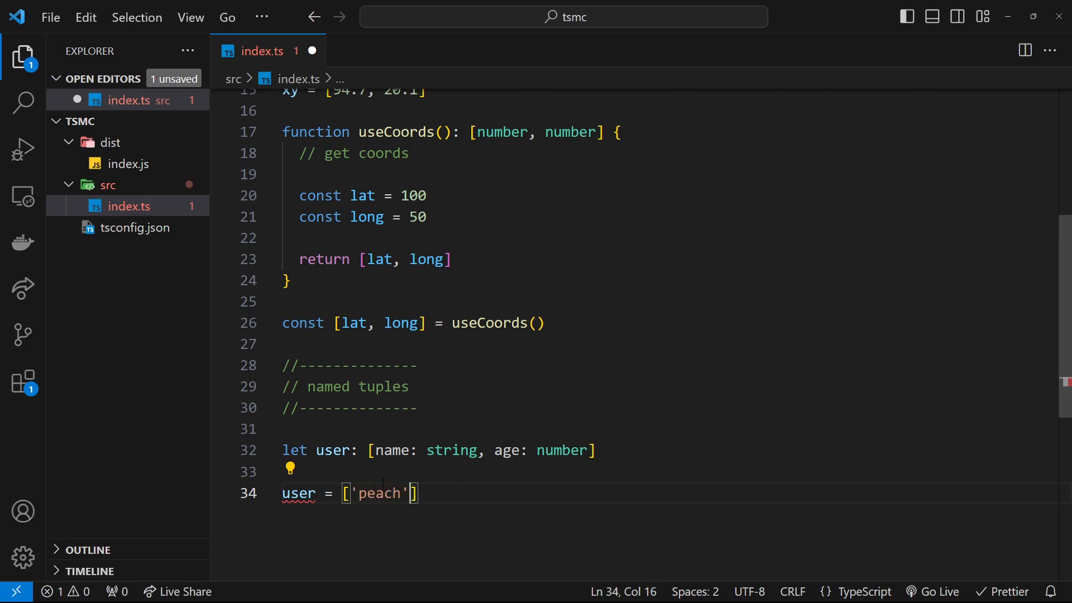
type(", 2")
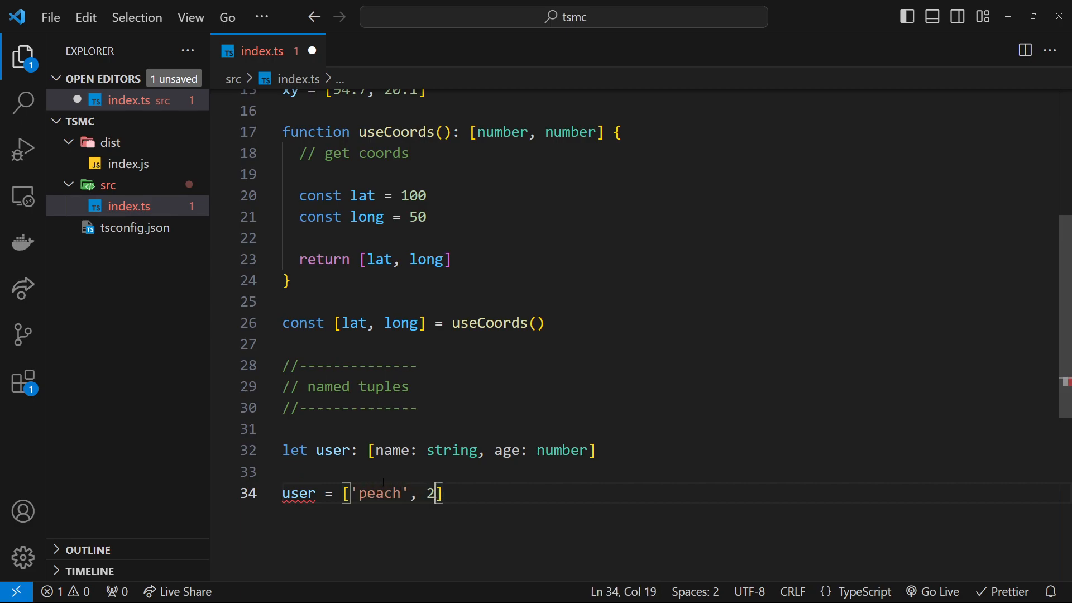
key("Backspace")
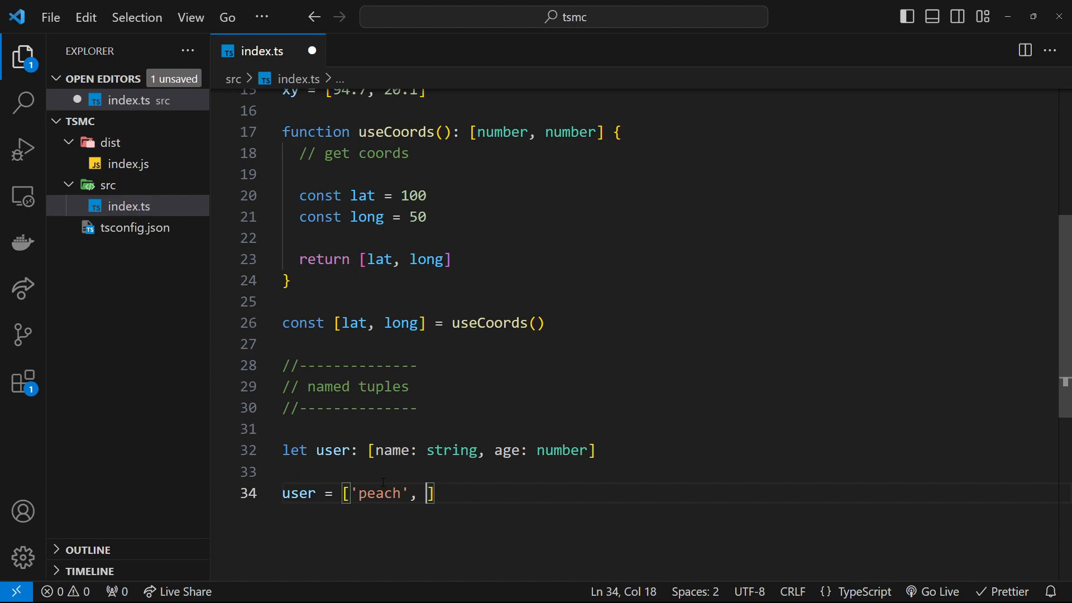
type("true")
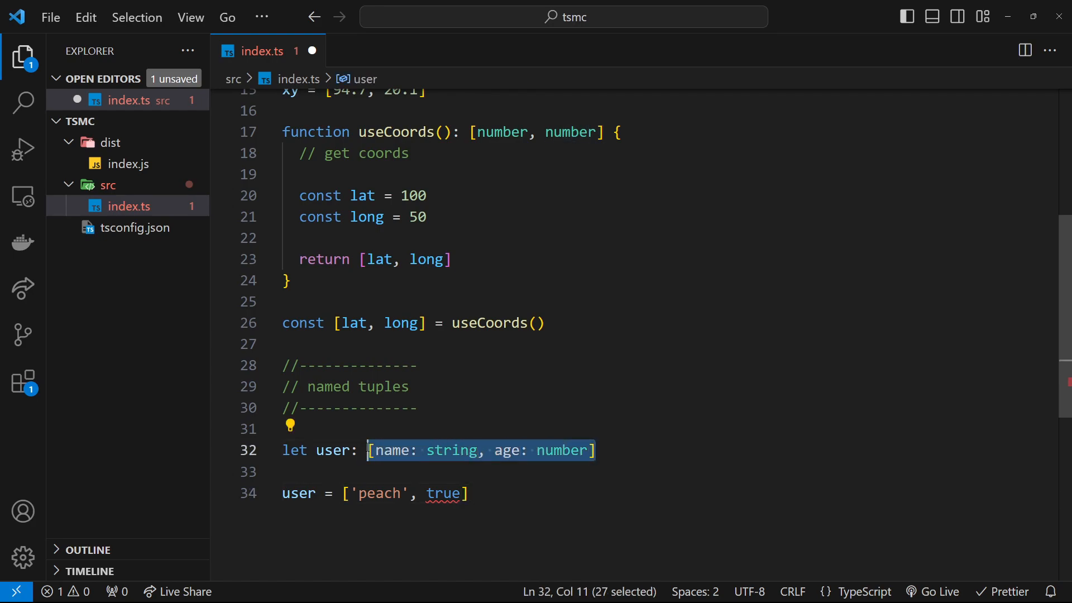
double_click(562, 451)
type("25")
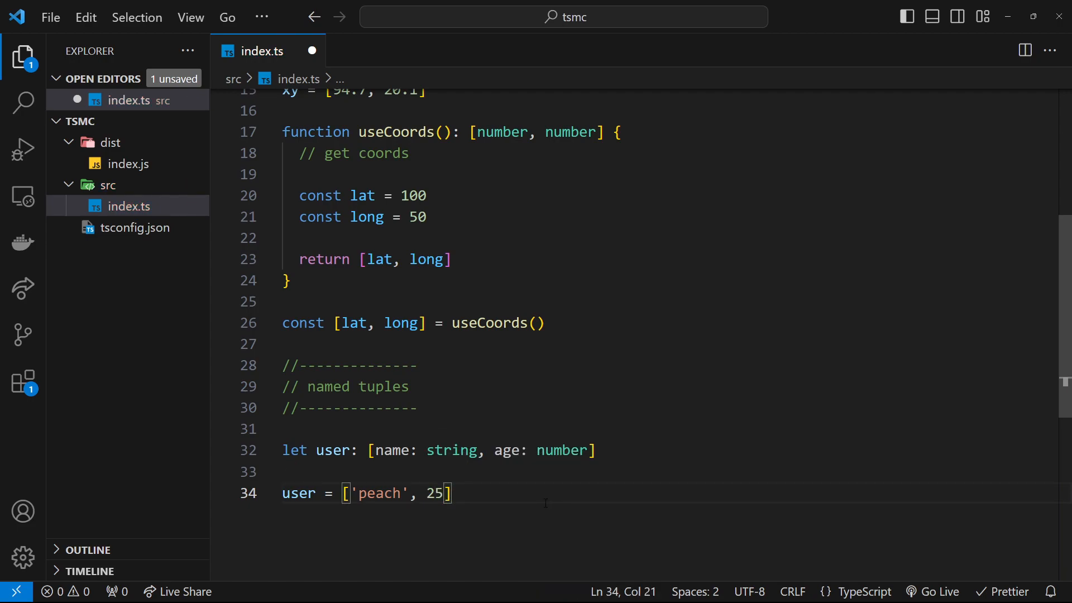
type("console.log(")
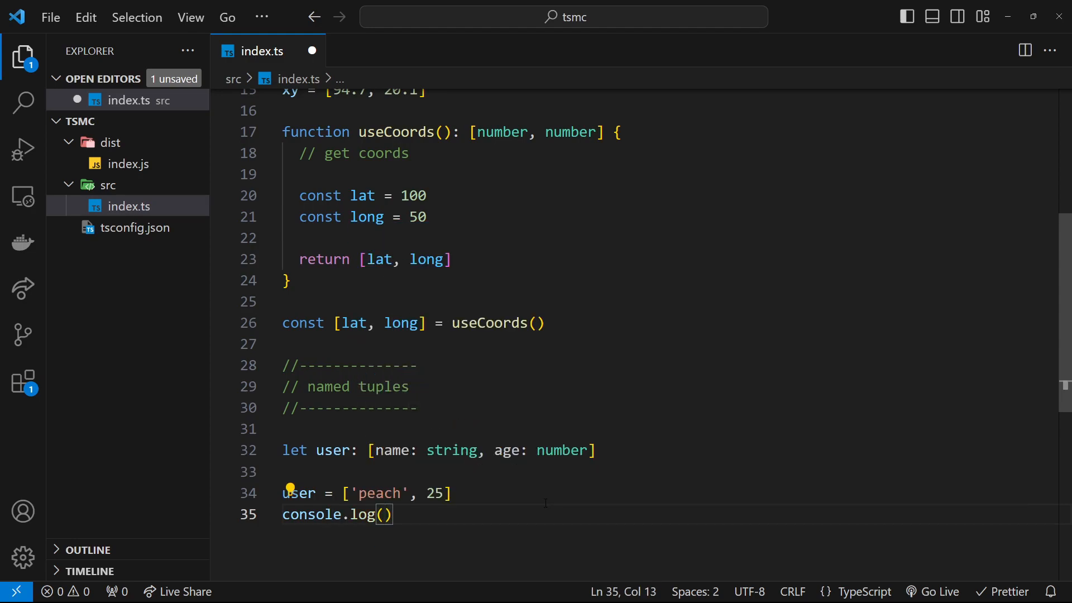
- Log user[0] and highlight the named tuple type of user
type("user[")
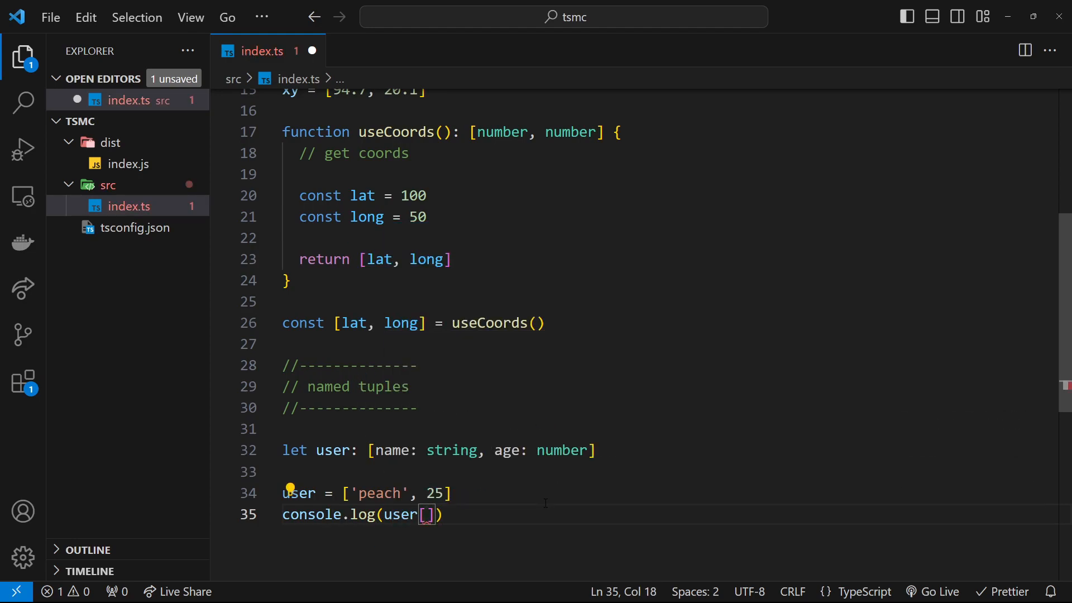
type("0")
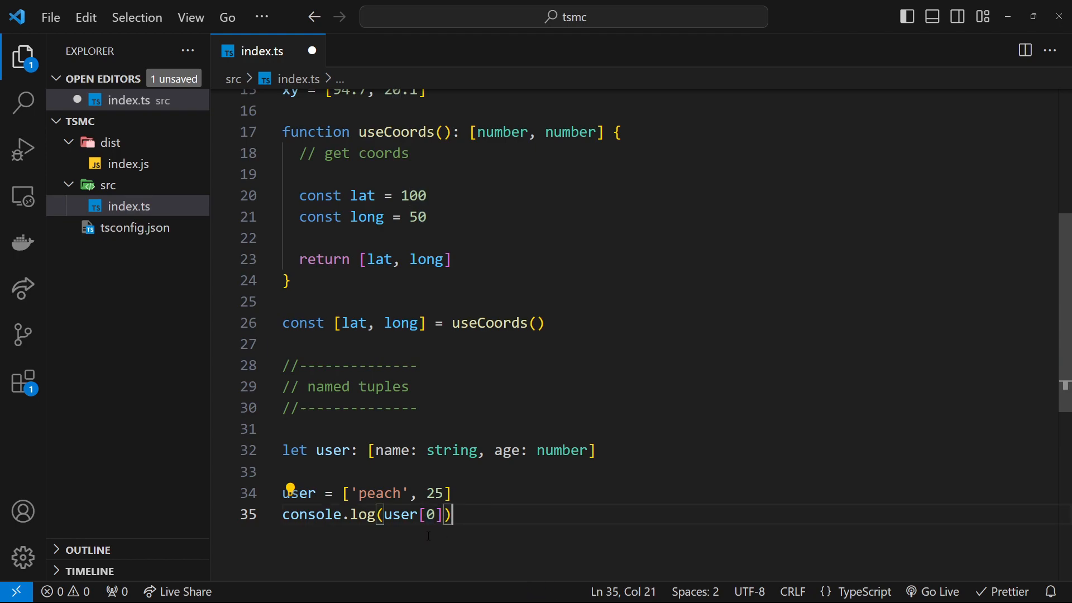
mouse_move(299, 493)
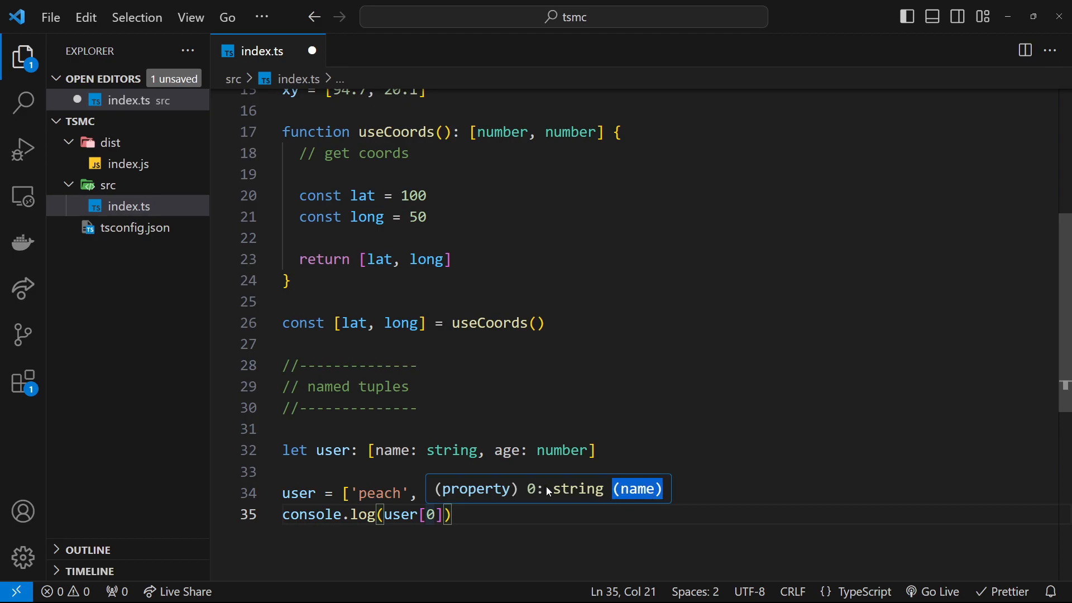
double_click(478, 450)
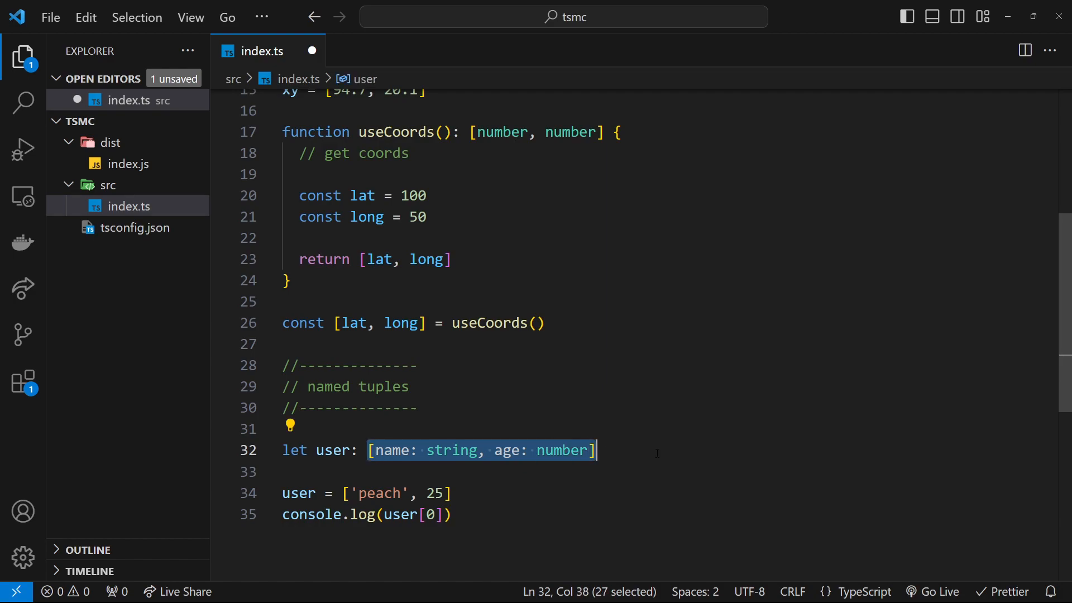
left_click(646, 451)
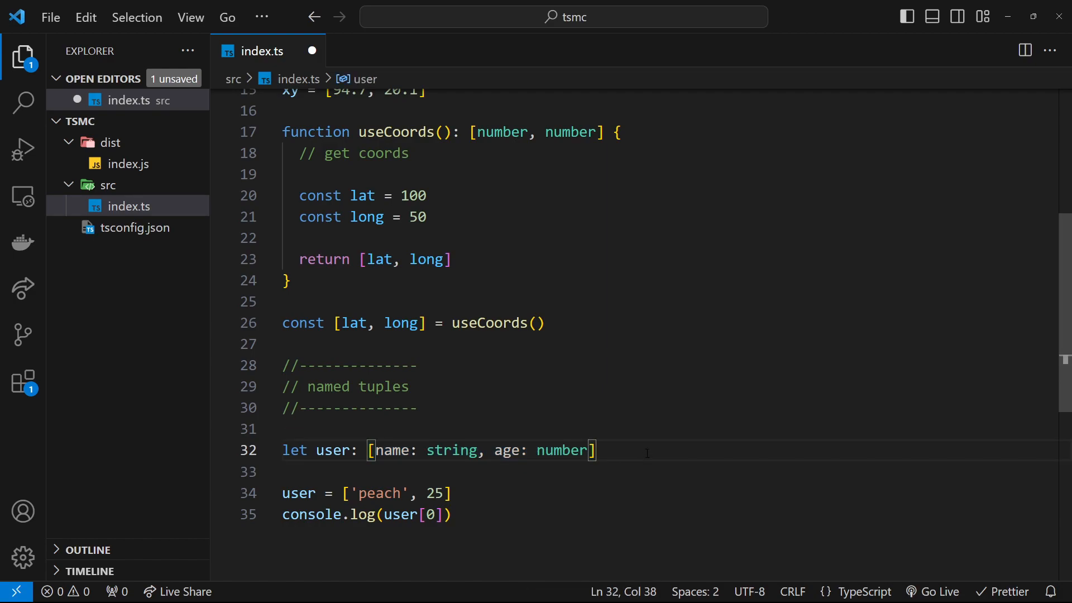